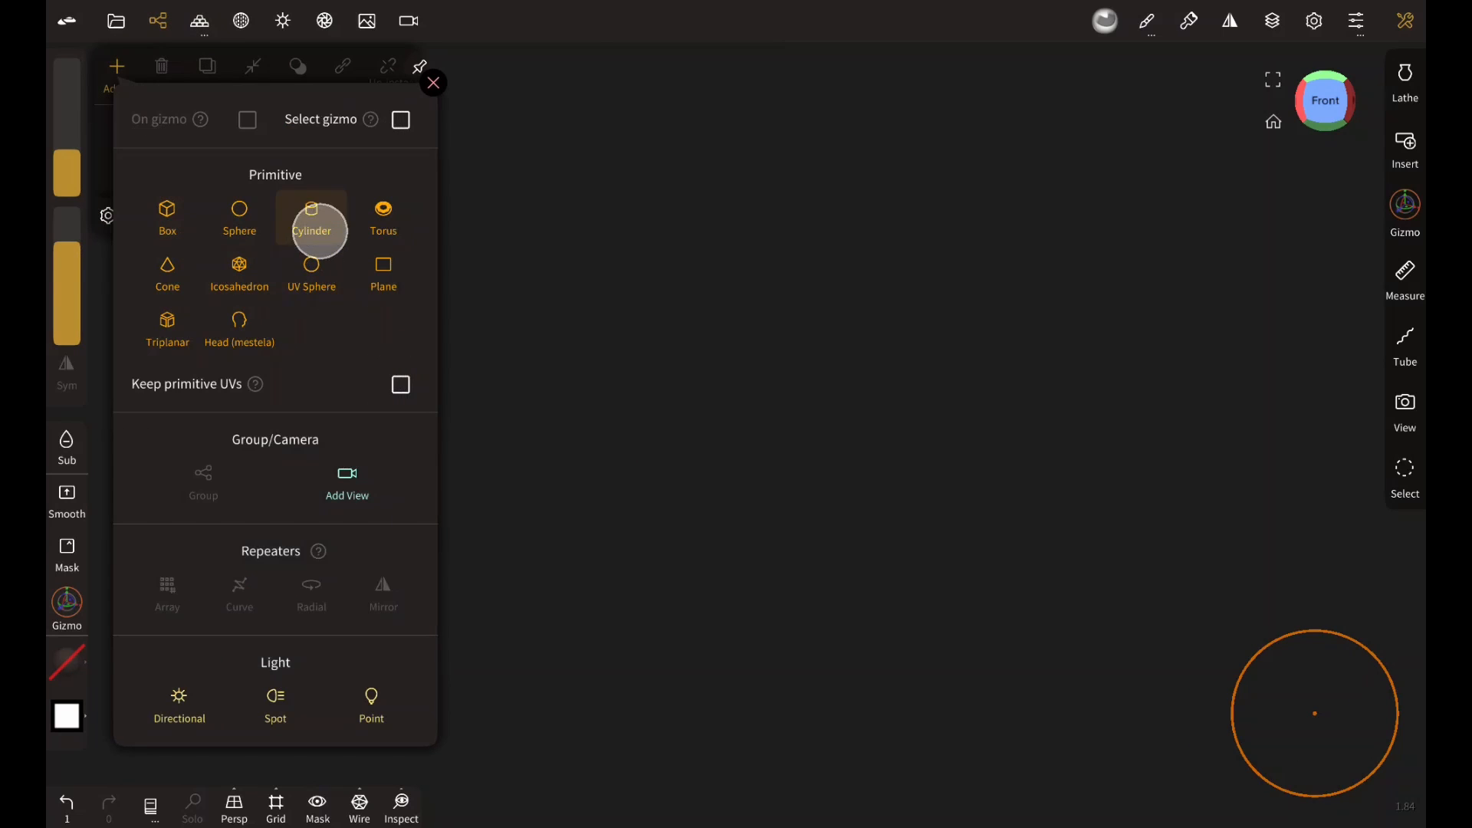
- Add a Cylinder primitive to the scene and validate it
left_click(311, 216)
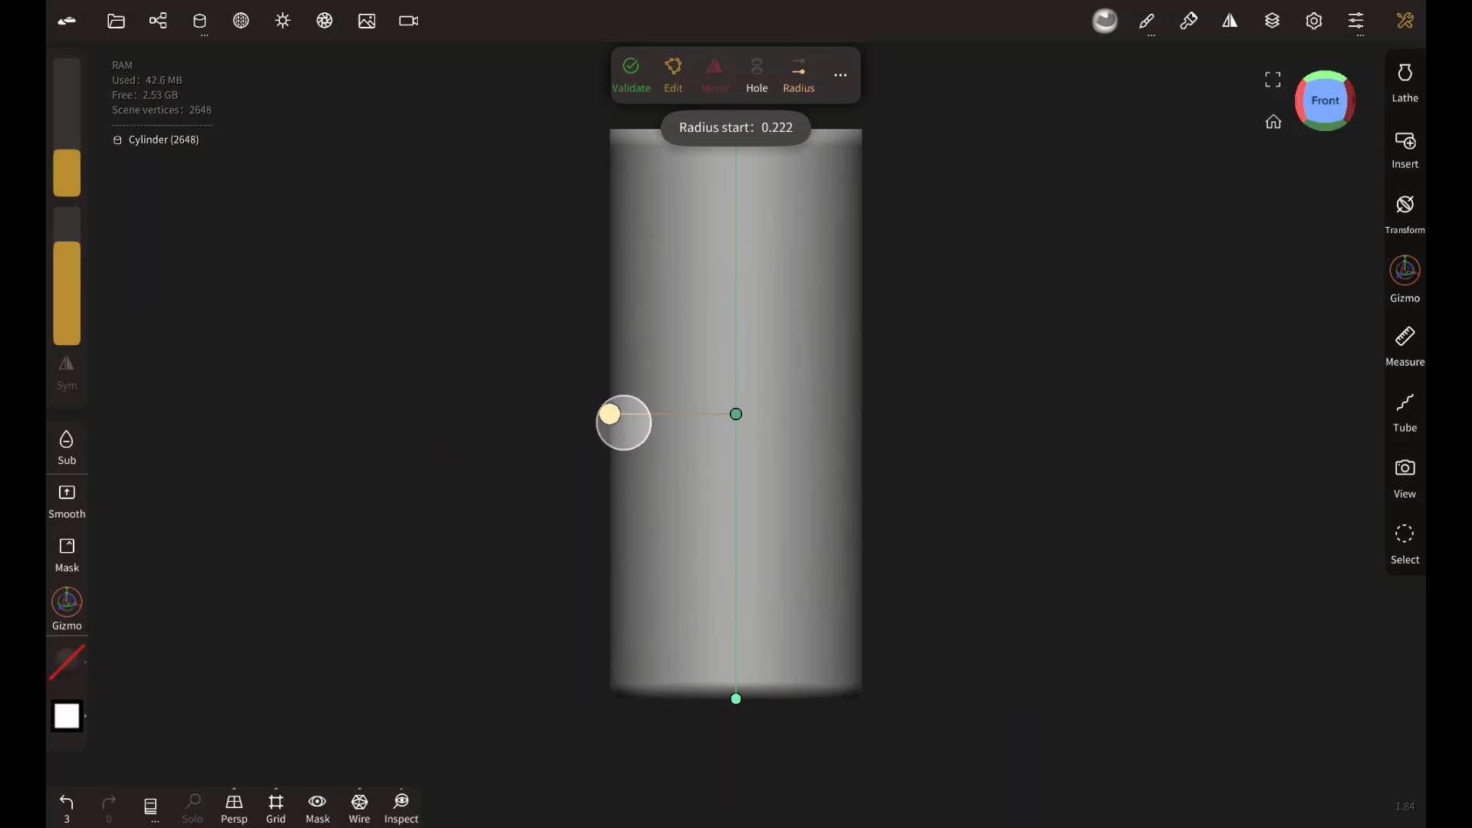
left_click(839, 75)
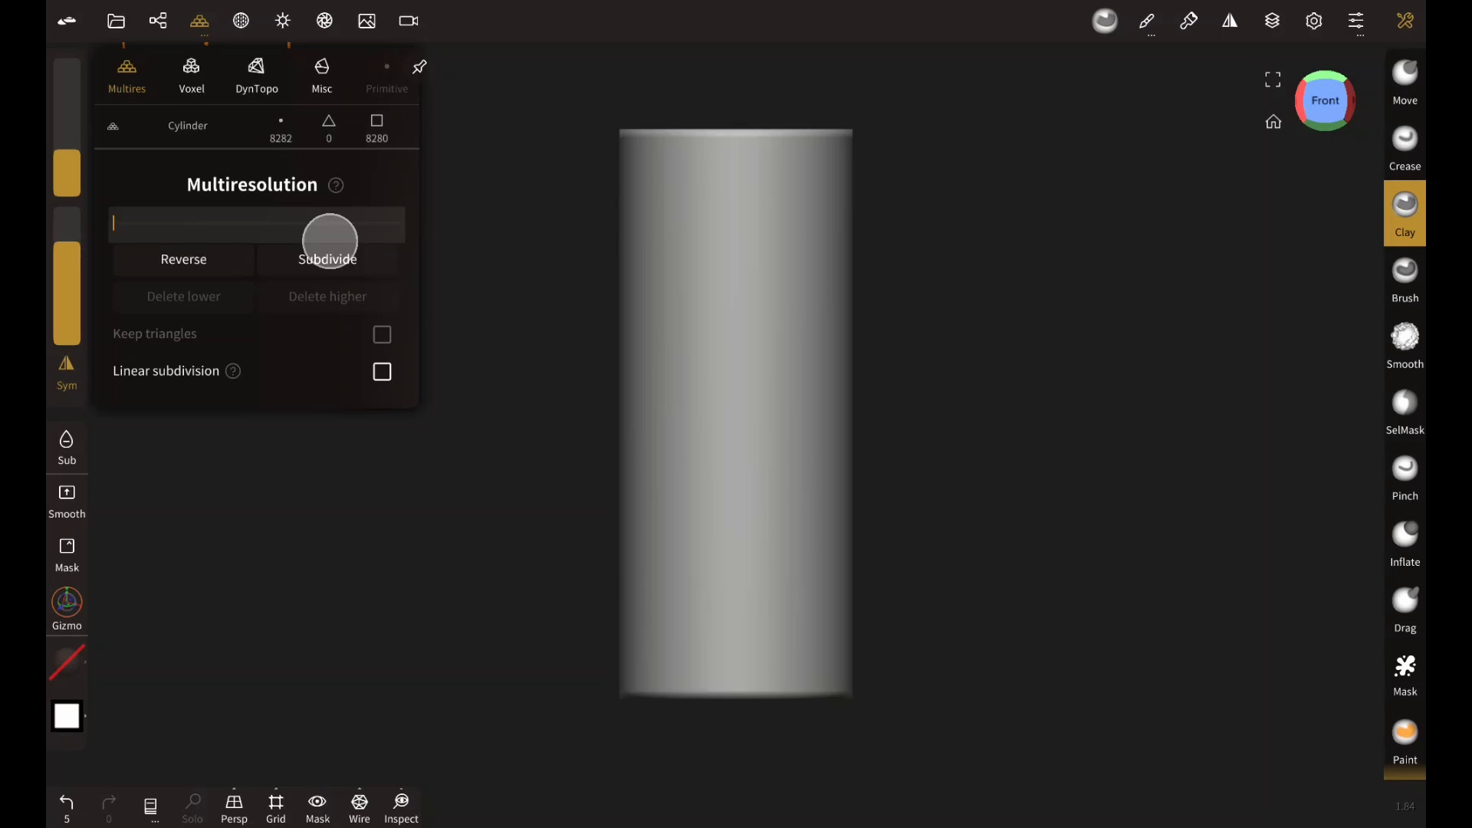
- Subdivide the cylinder to about 529k vertices and show the full tools list
left_click(329, 259)
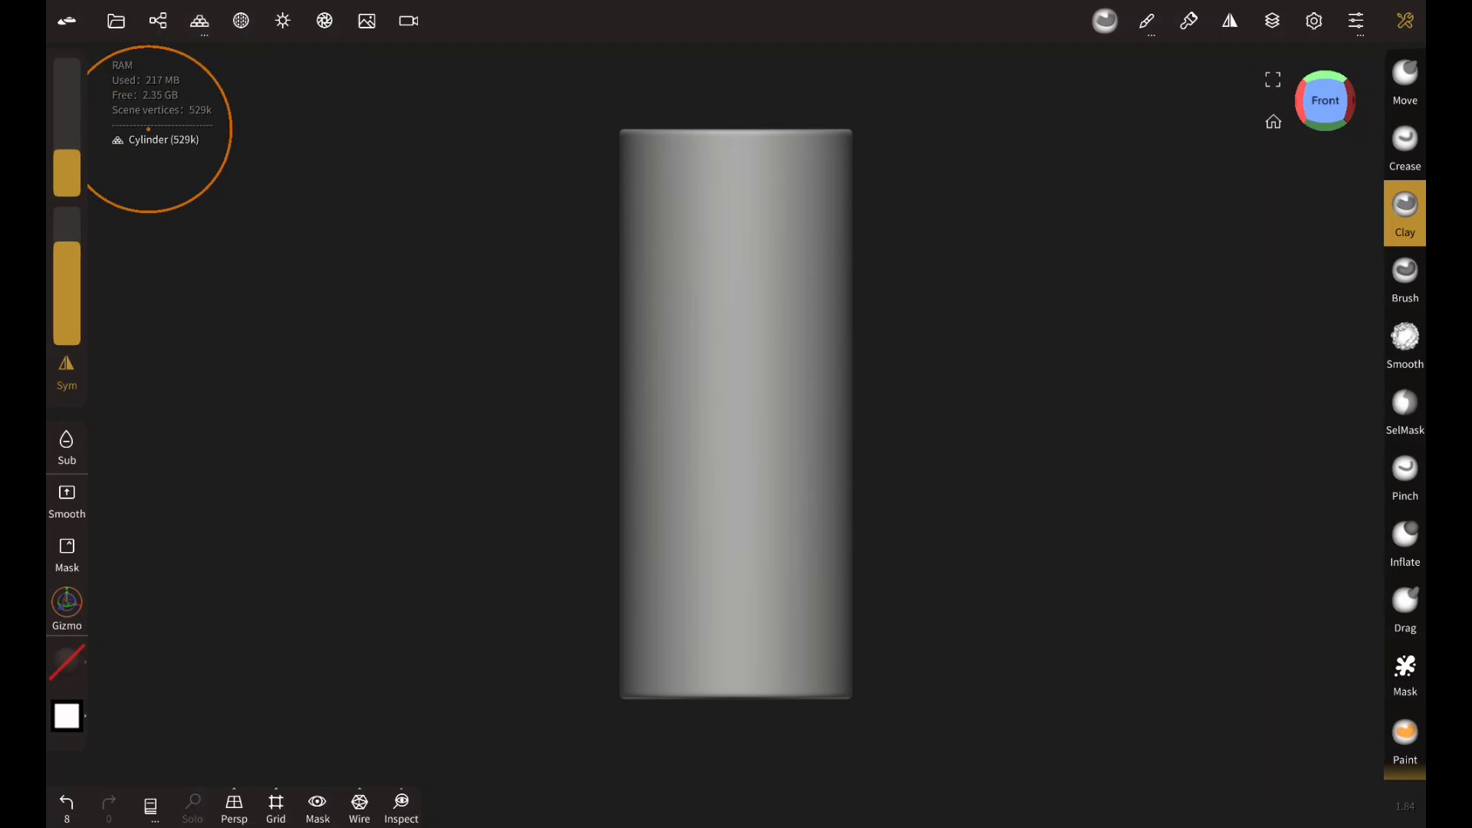
mouse_move(915, 555)
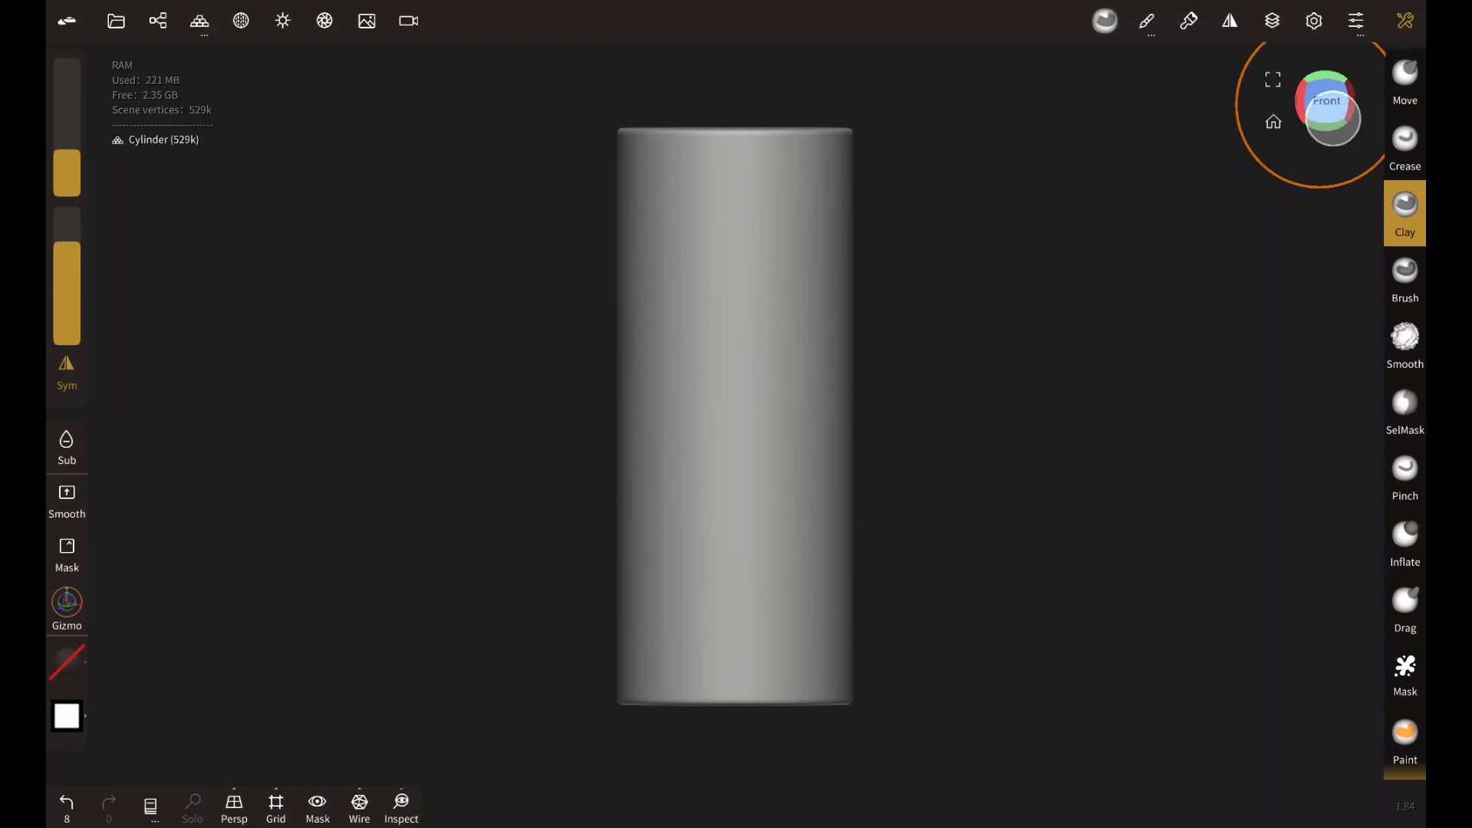
mouse_move(918, 443)
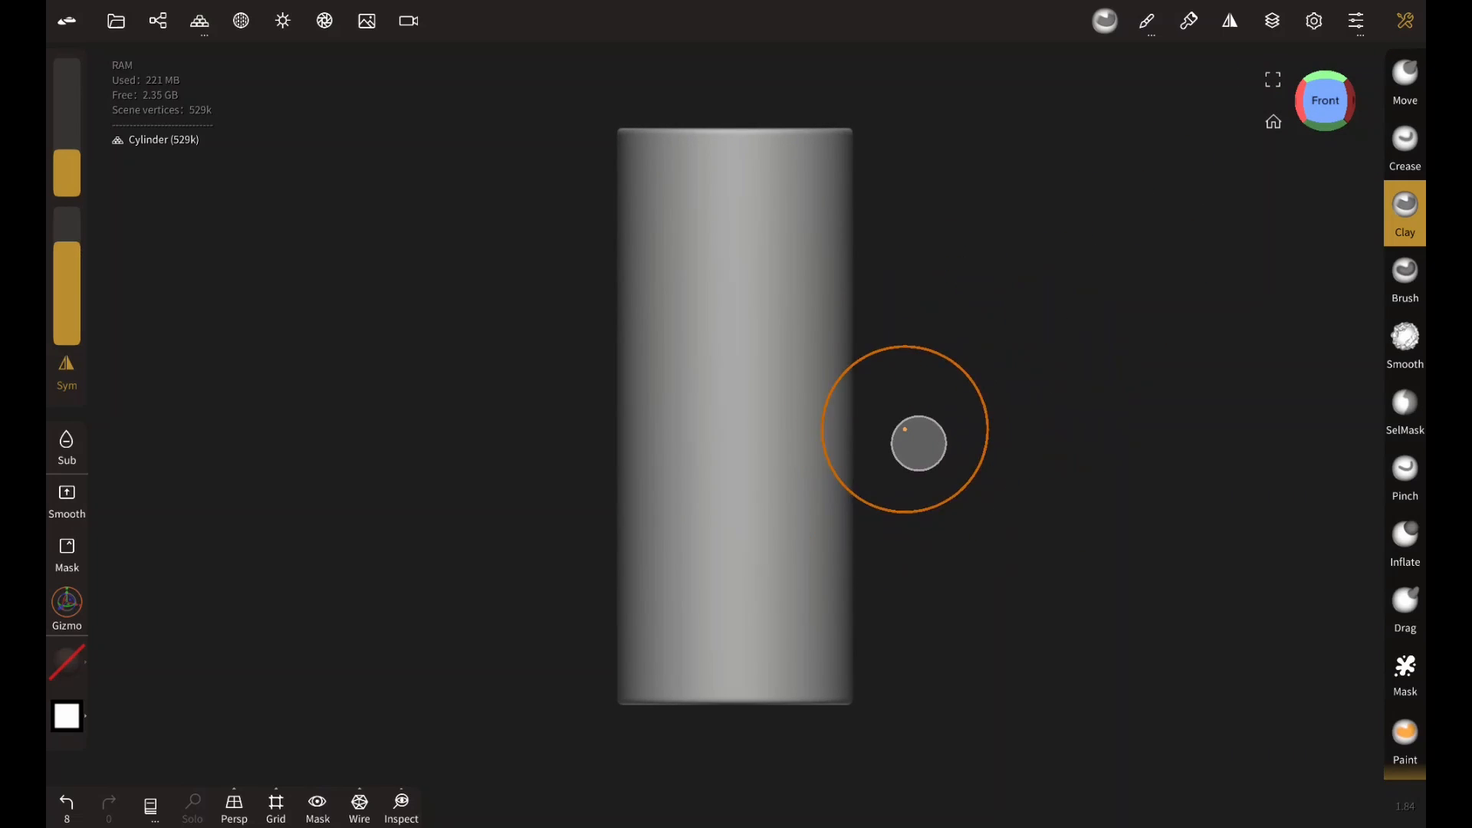
mouse_move(986, 389)
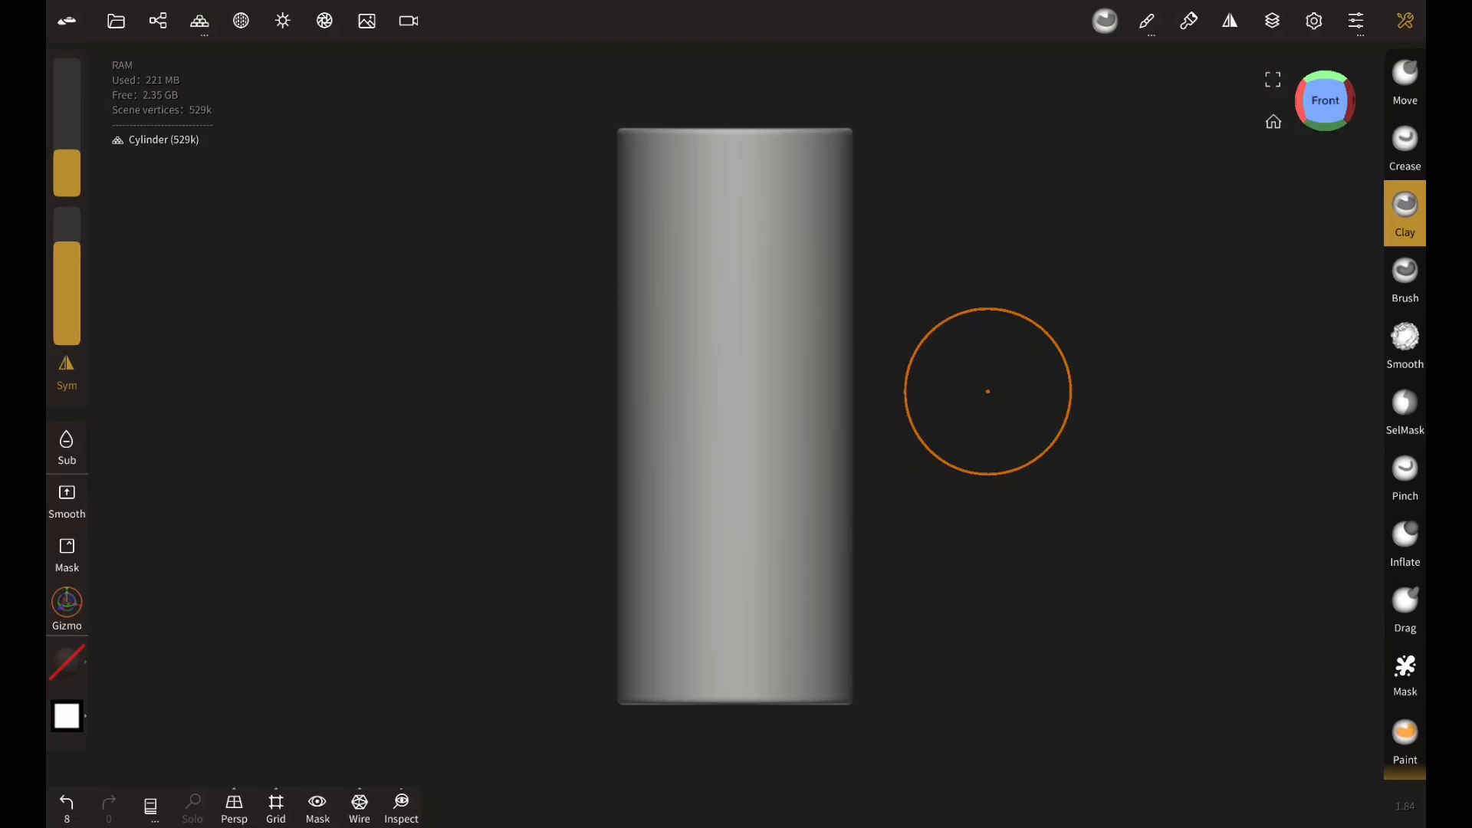
left_click(1404, 204)
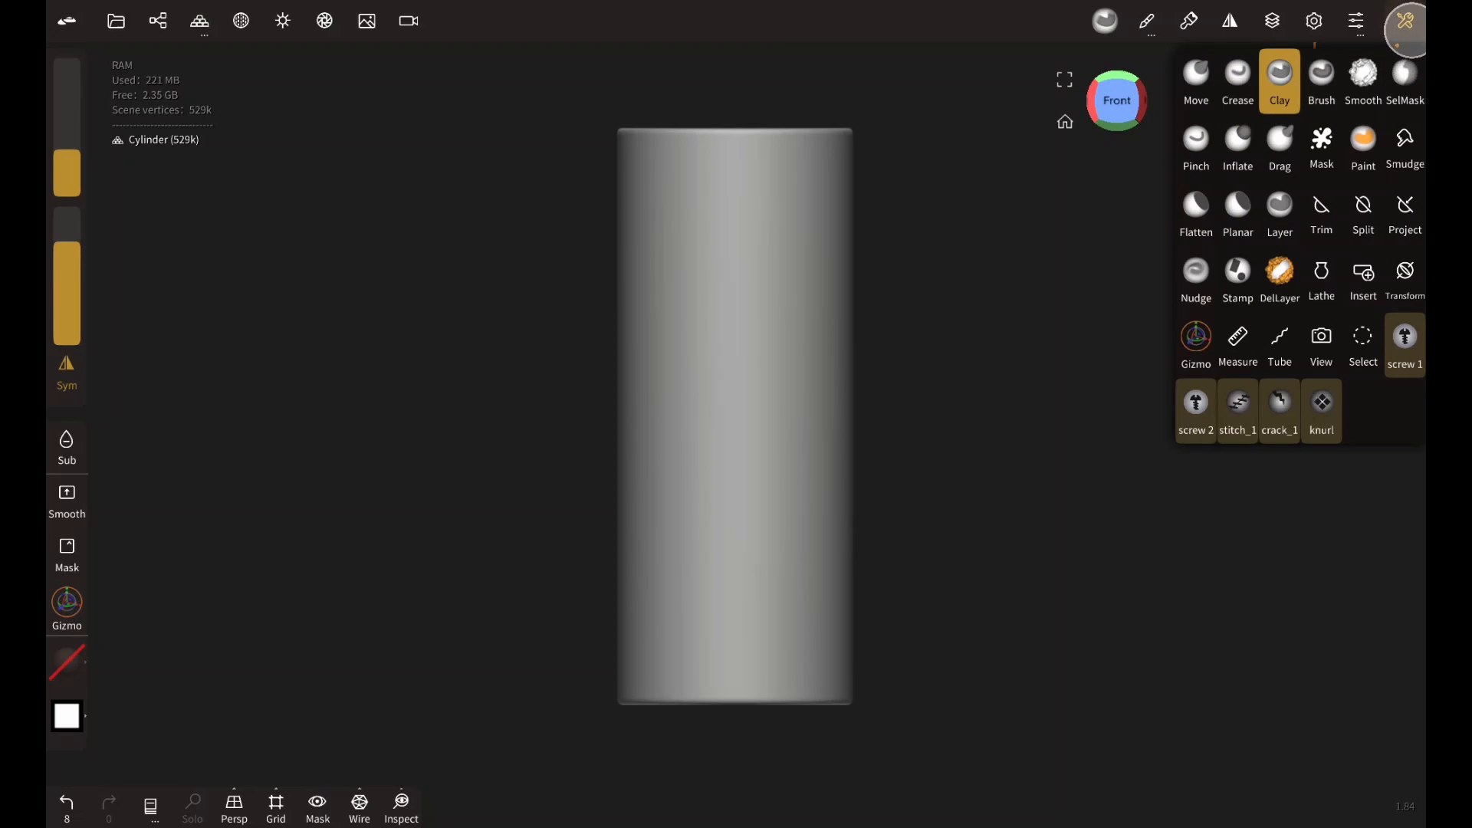
- Activate SelMask with the Rect selection shape and its options shown
left_click(1406, 83)
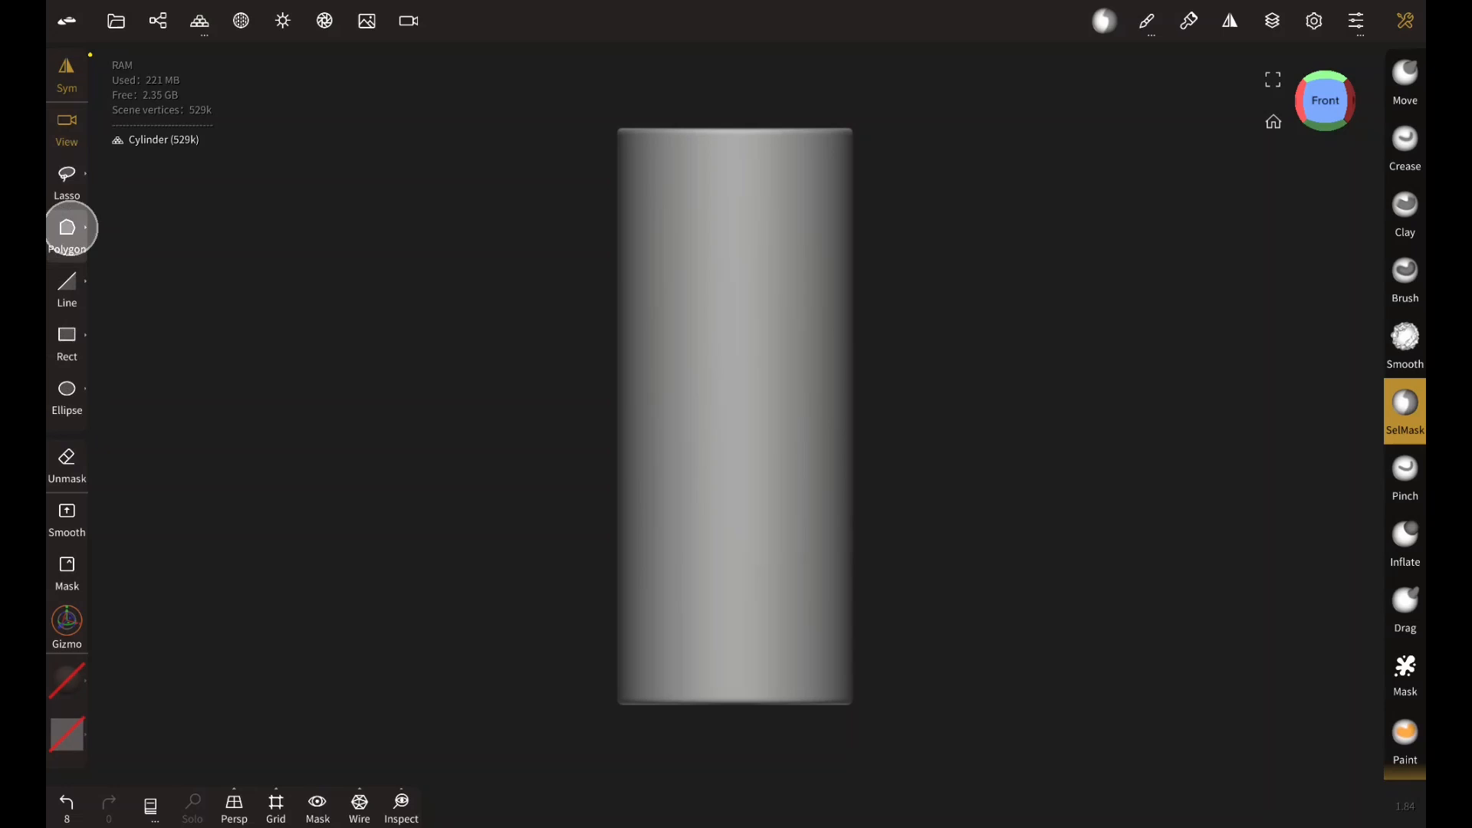
left_click(66, 457)
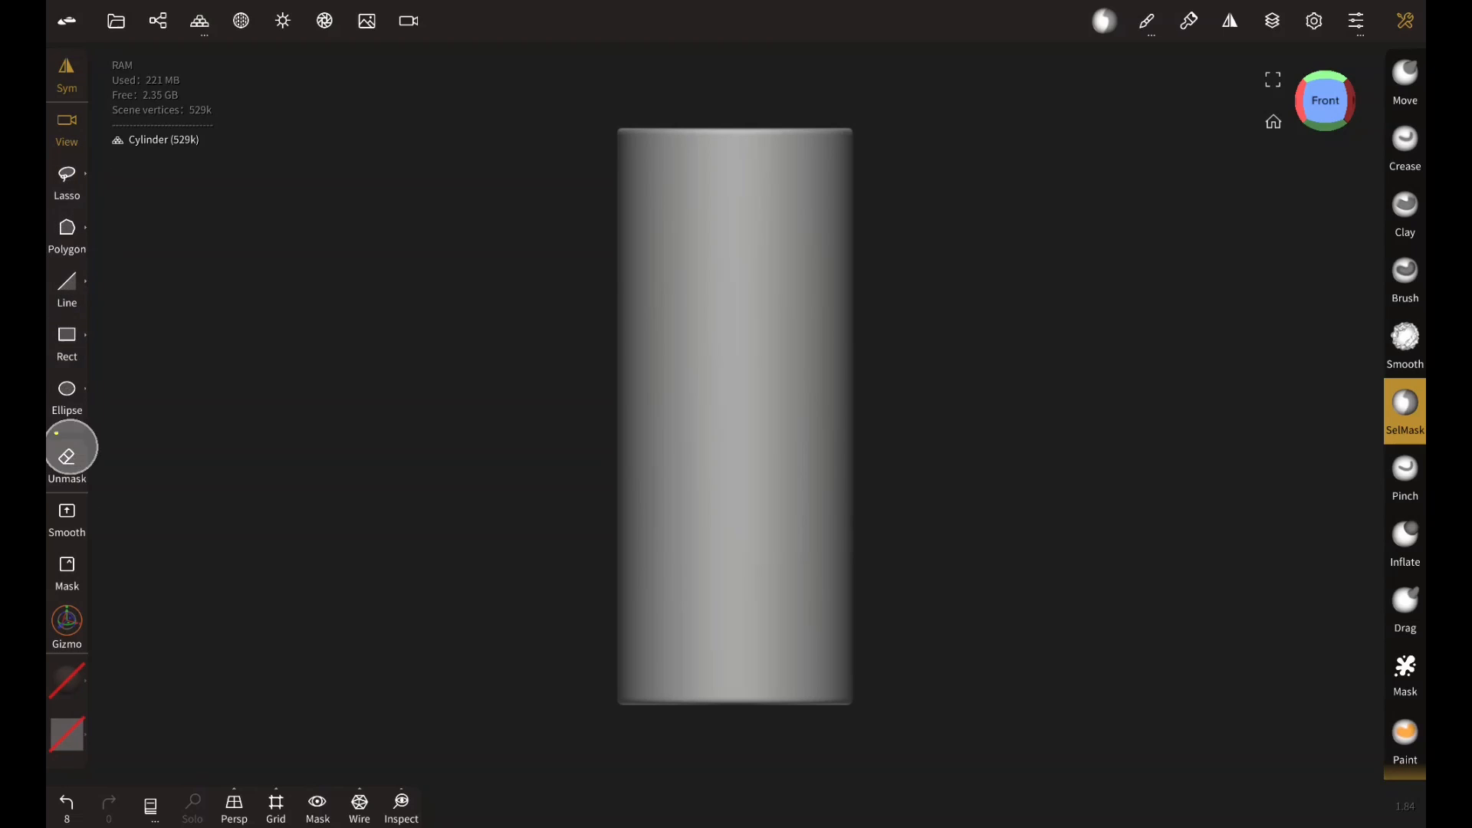
mouse_move(181, 317)
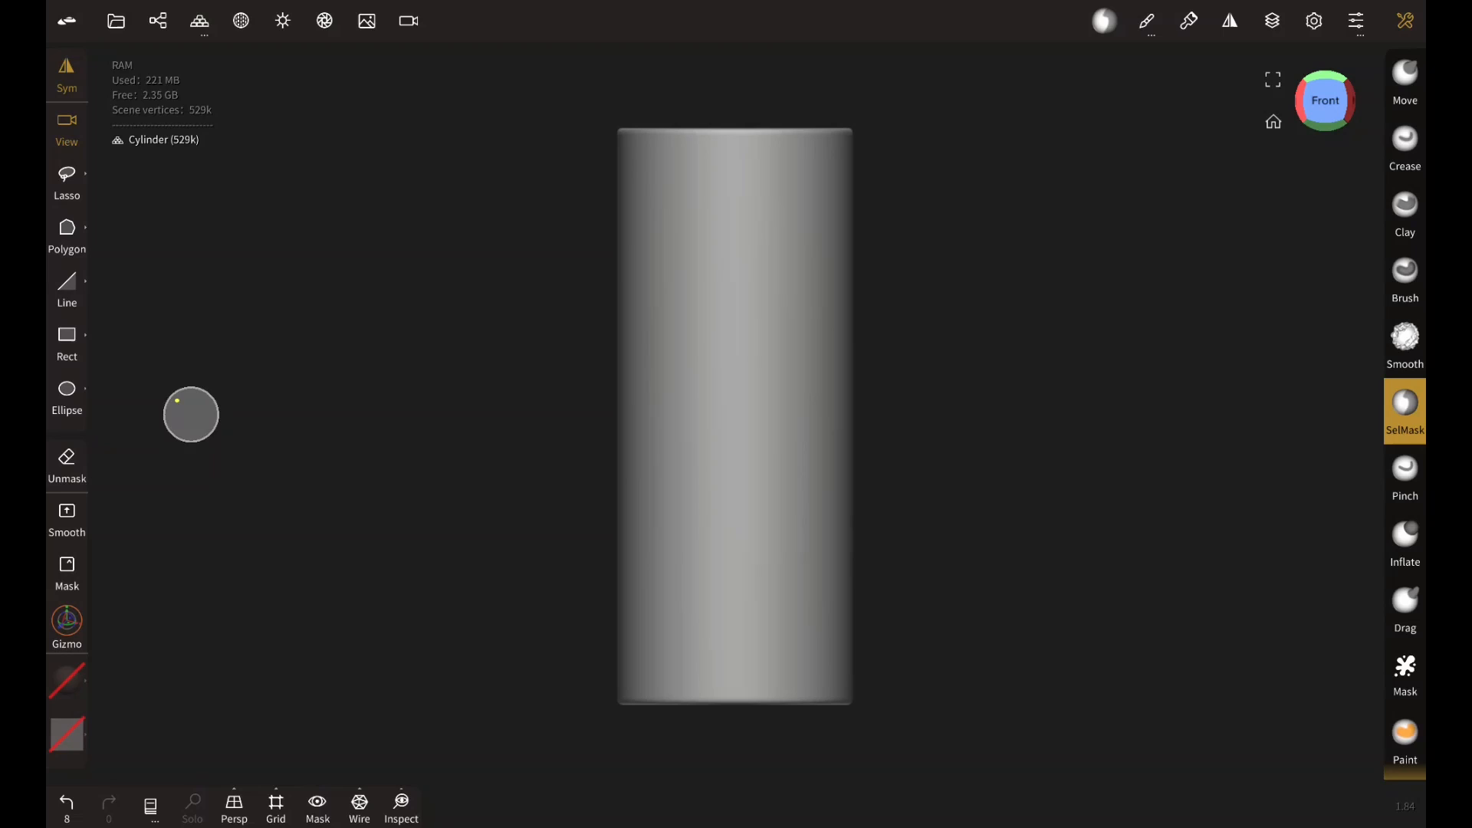
mouse_move(136, 348)
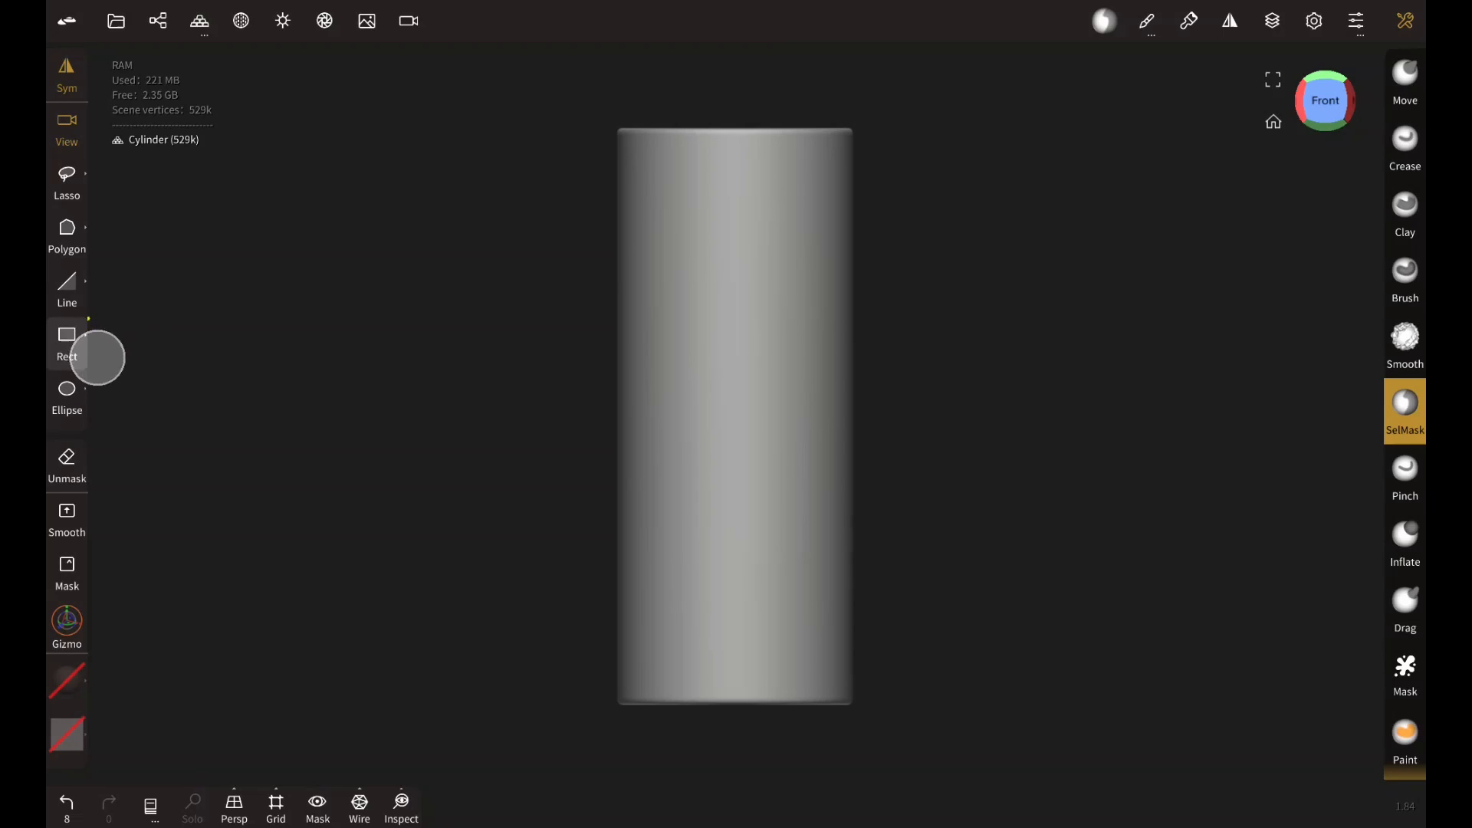
left_click(66, 341)
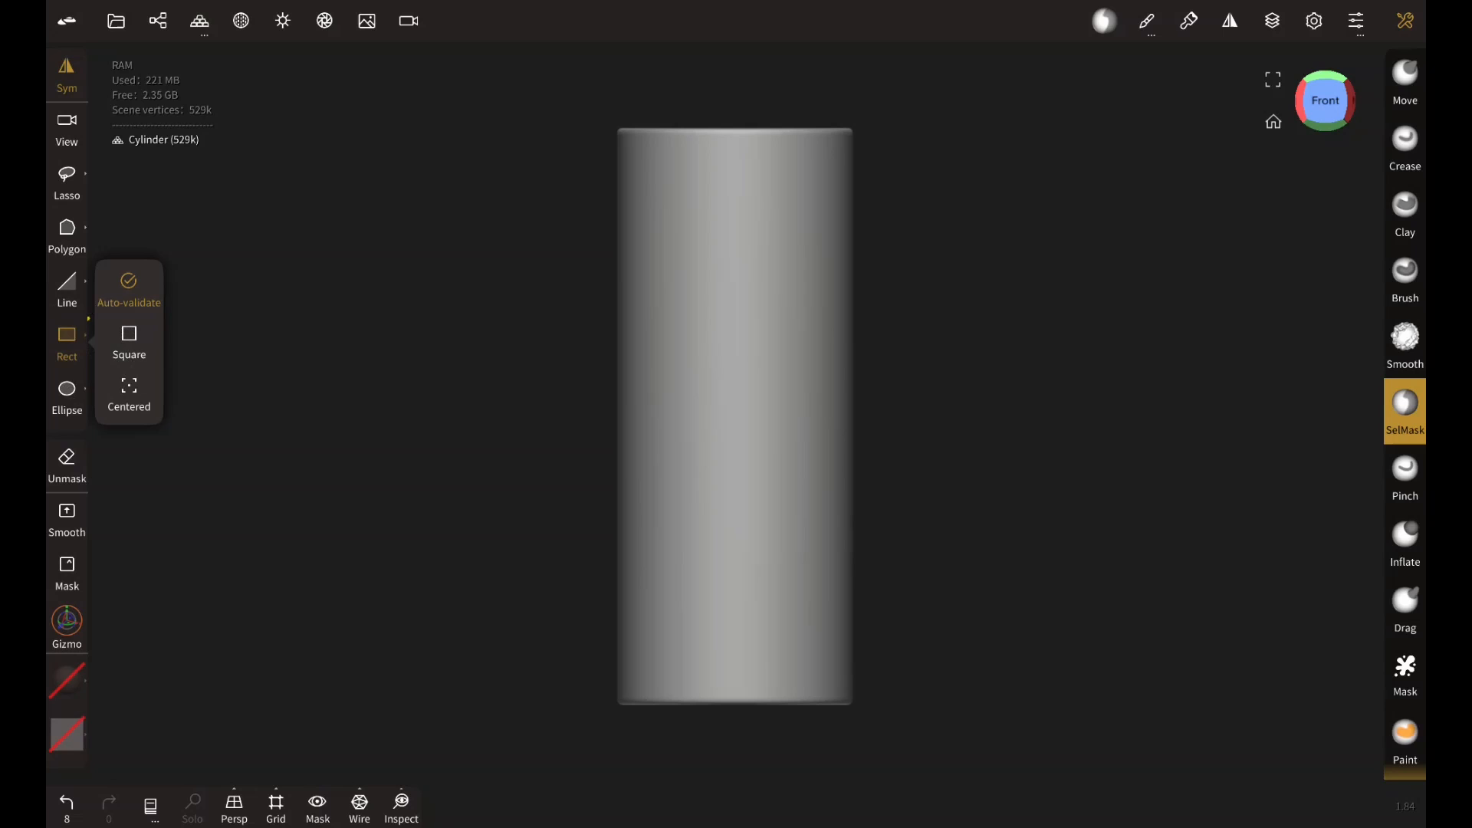
mouse_move(491, 171)
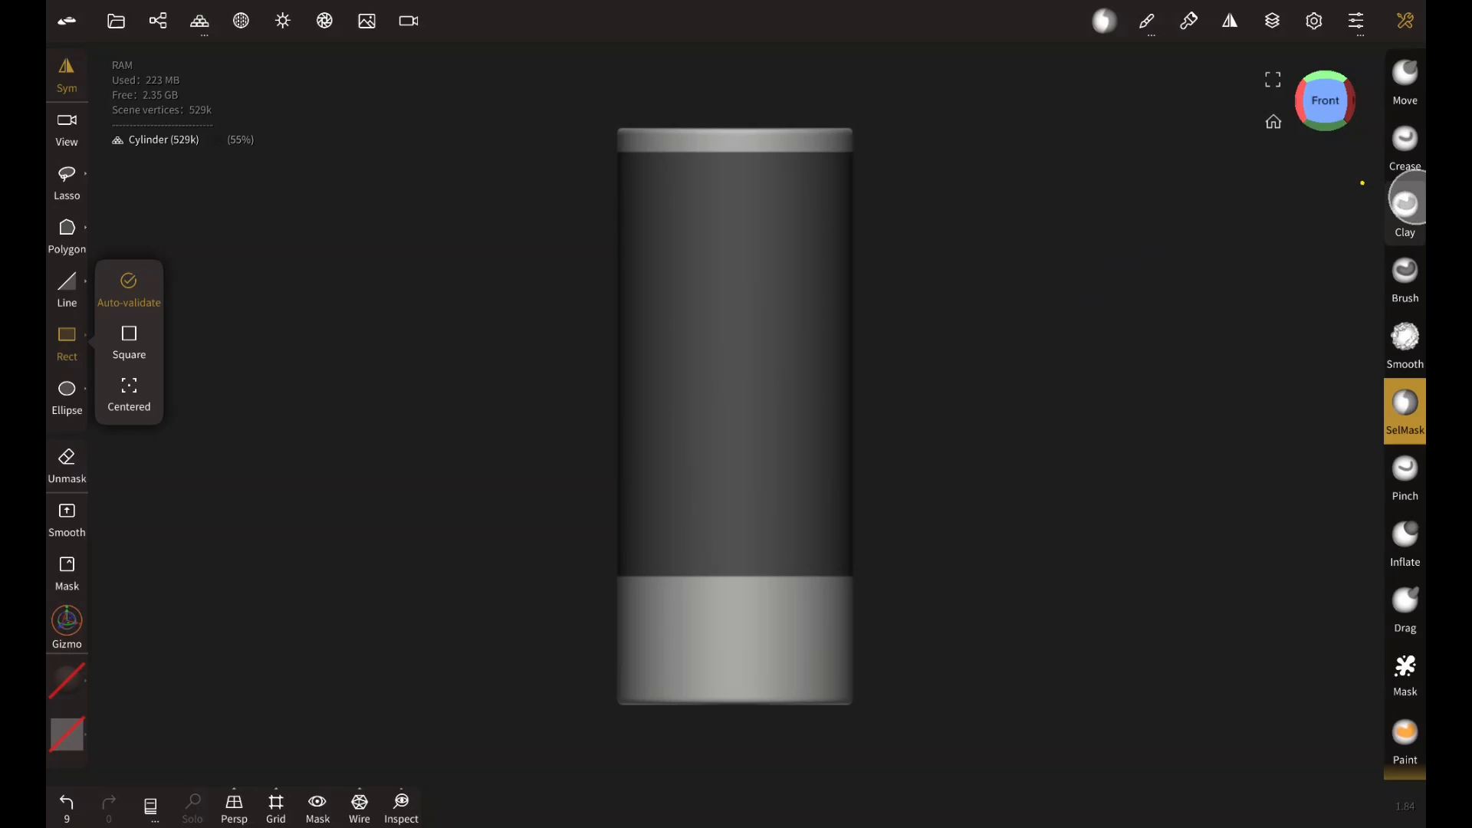
- Switch to Clay, undo a test stroke and build up the unmasked rim and band
left_click(1406, 204)
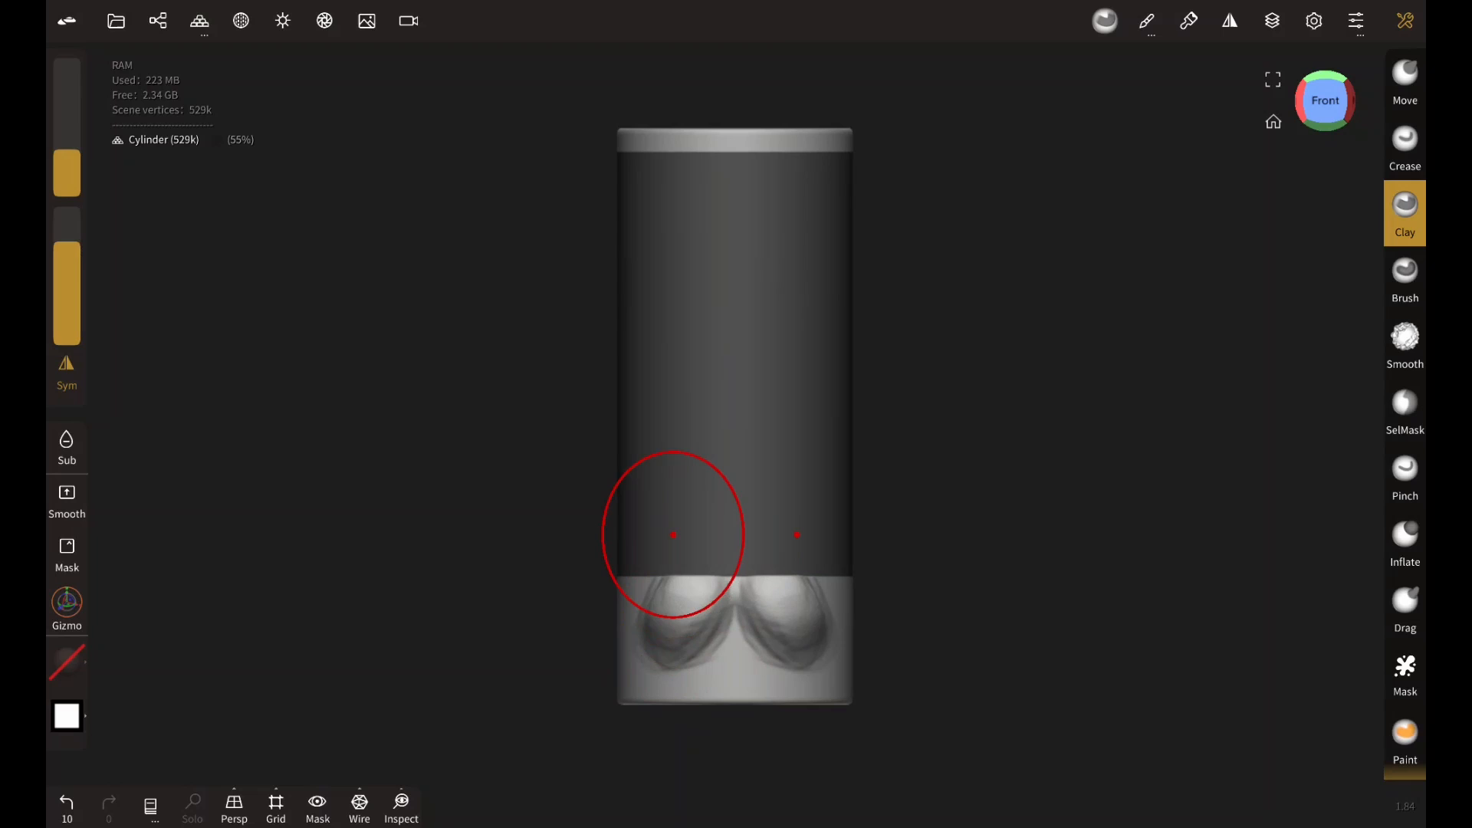
left_click(66, 803)
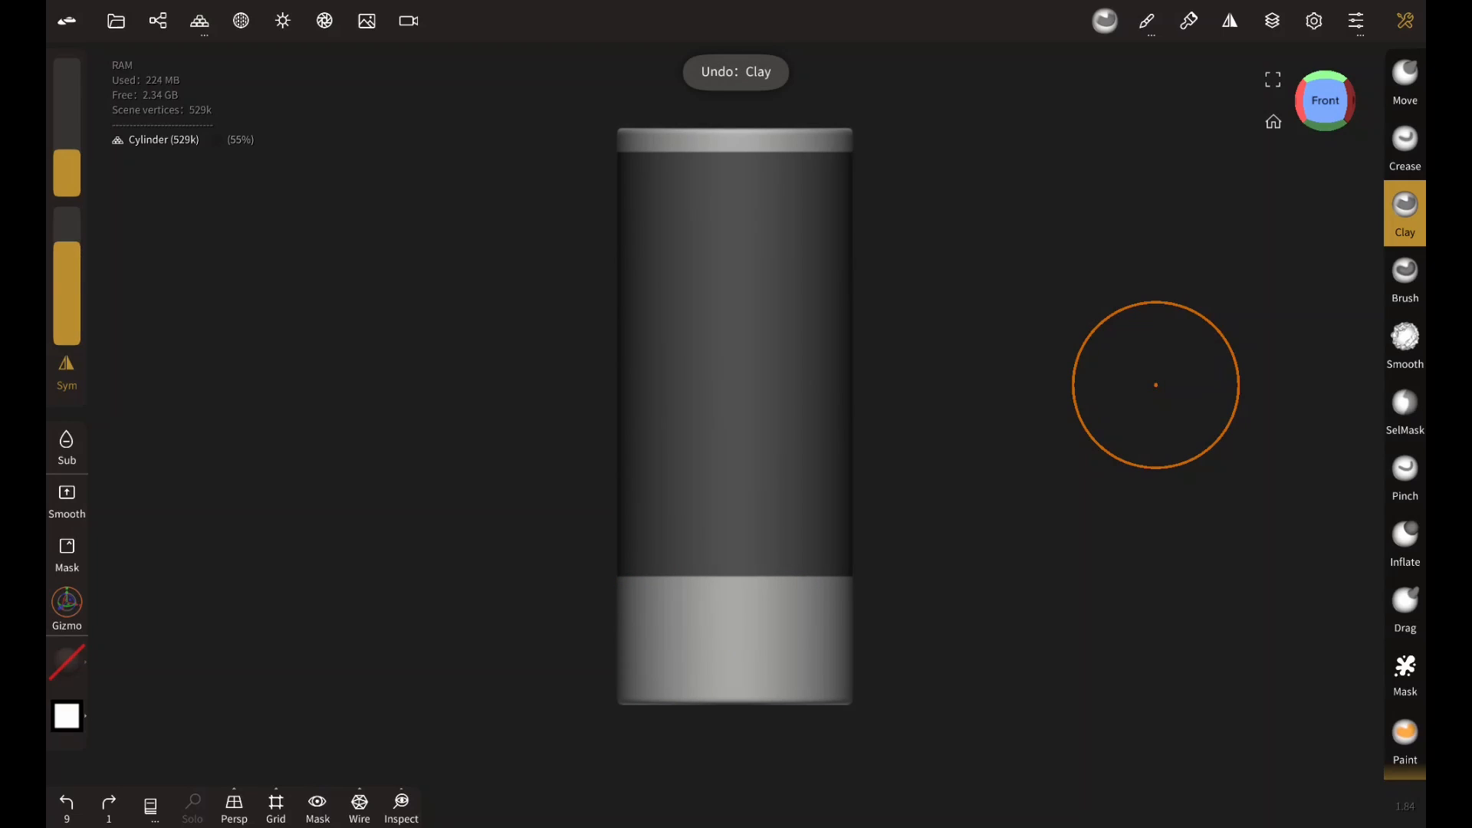
left_click(66, 606)
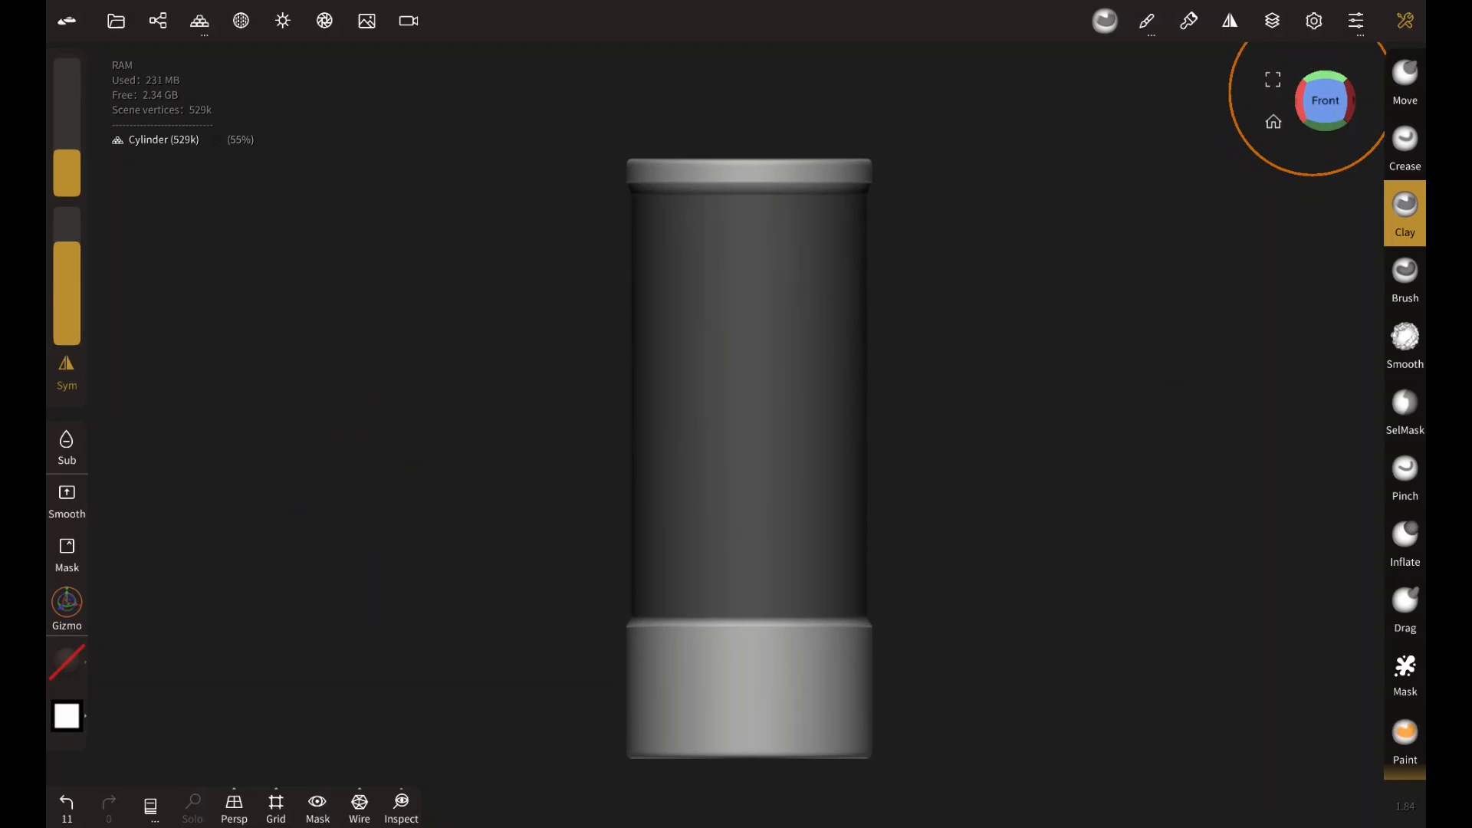
- Return to SelMask to mask and notch a middle band, then clear it
left_click(1406, 411)
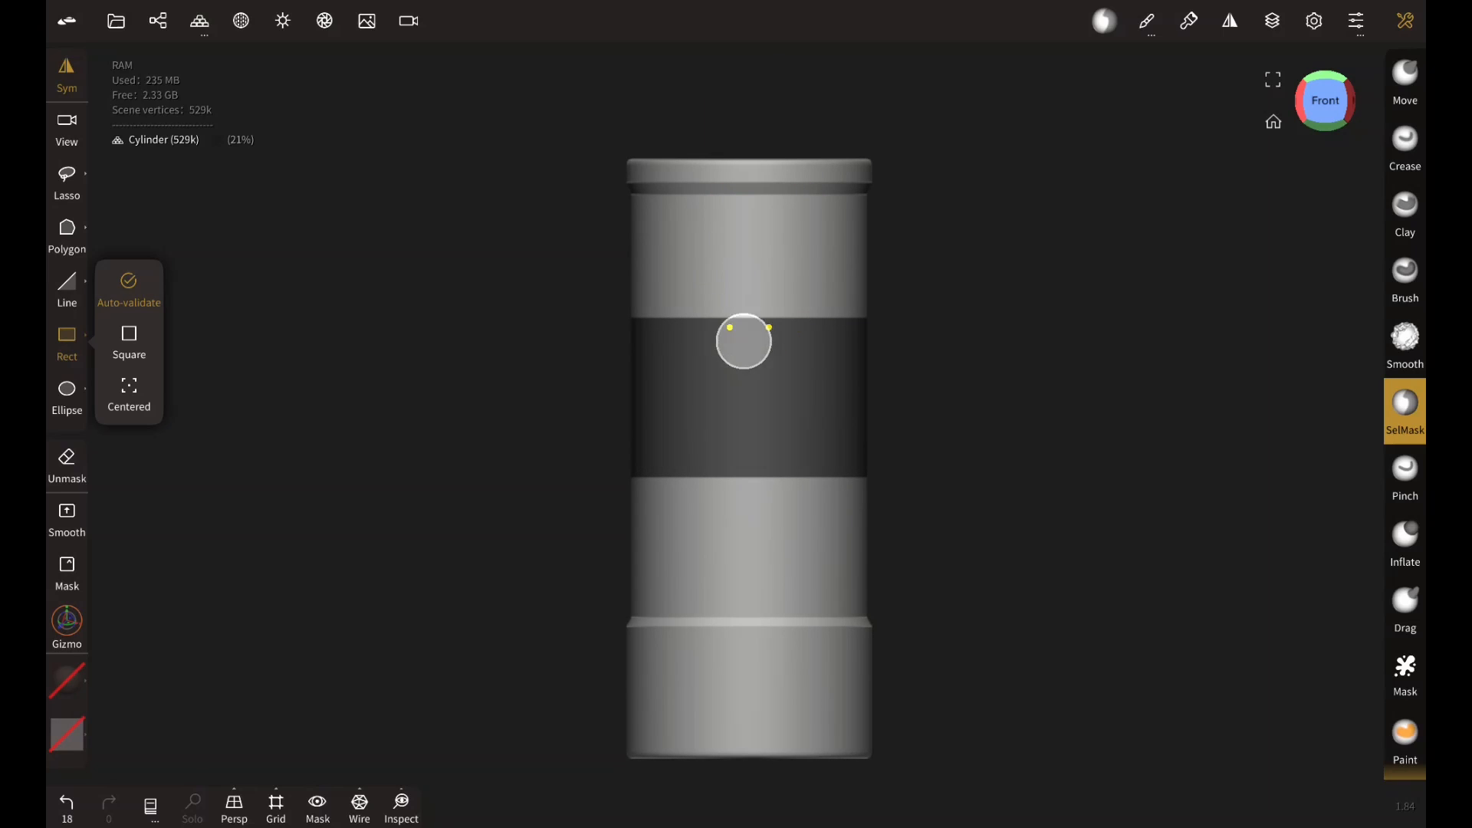
mouse_move(640, 405)
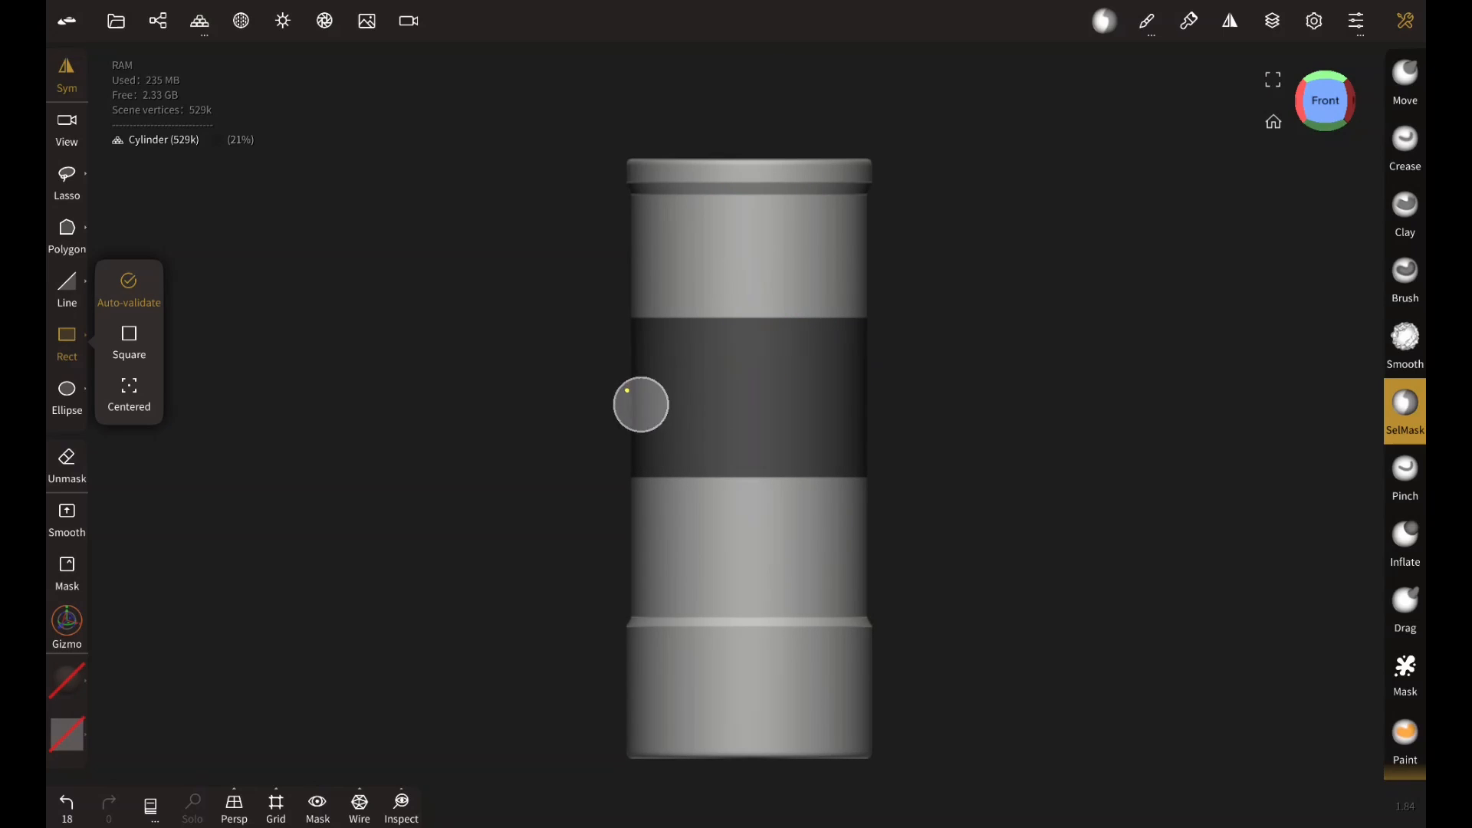
mouse_move(399, 389)
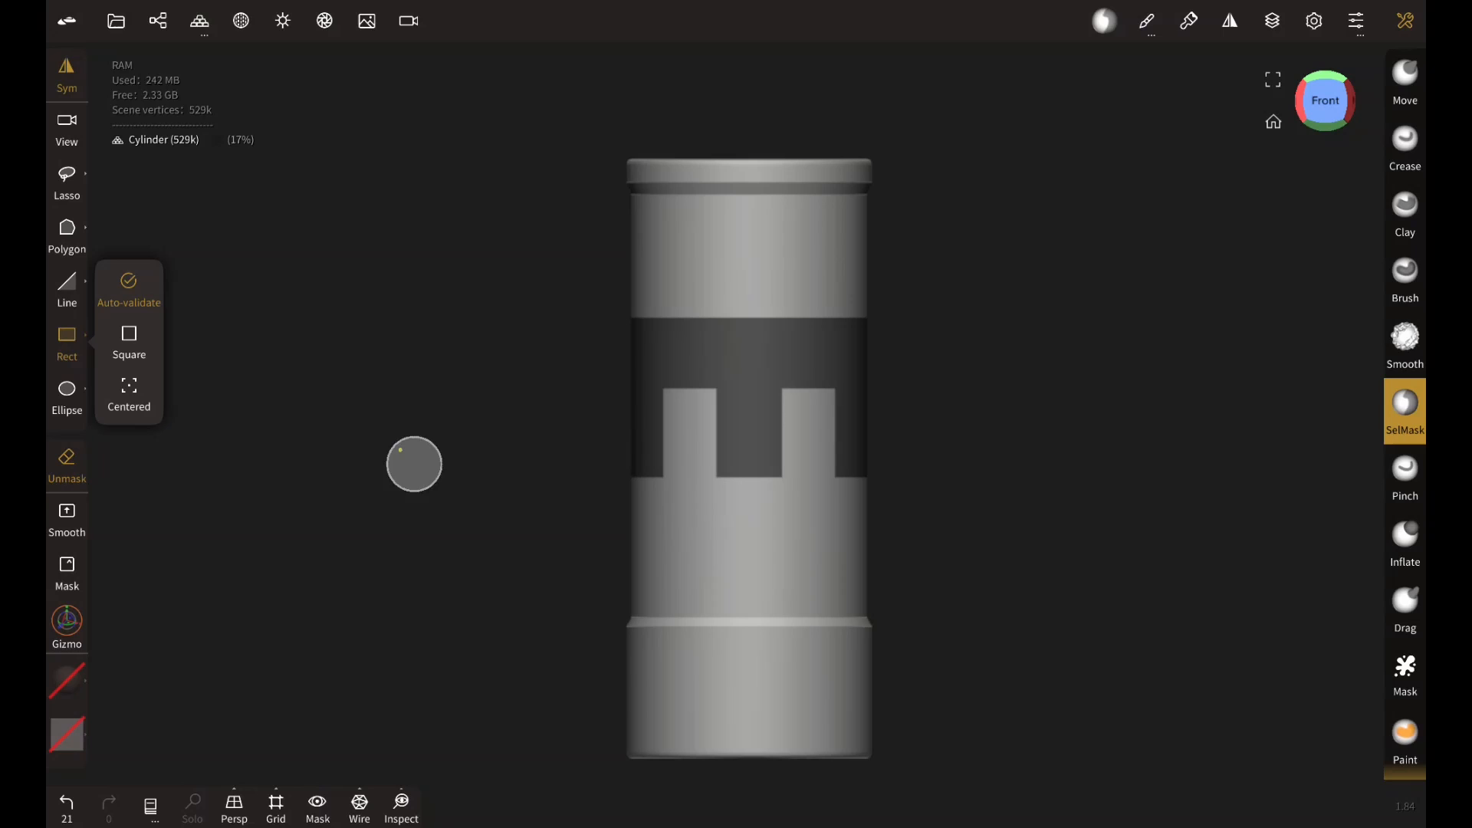
mouse_move(347, 373)
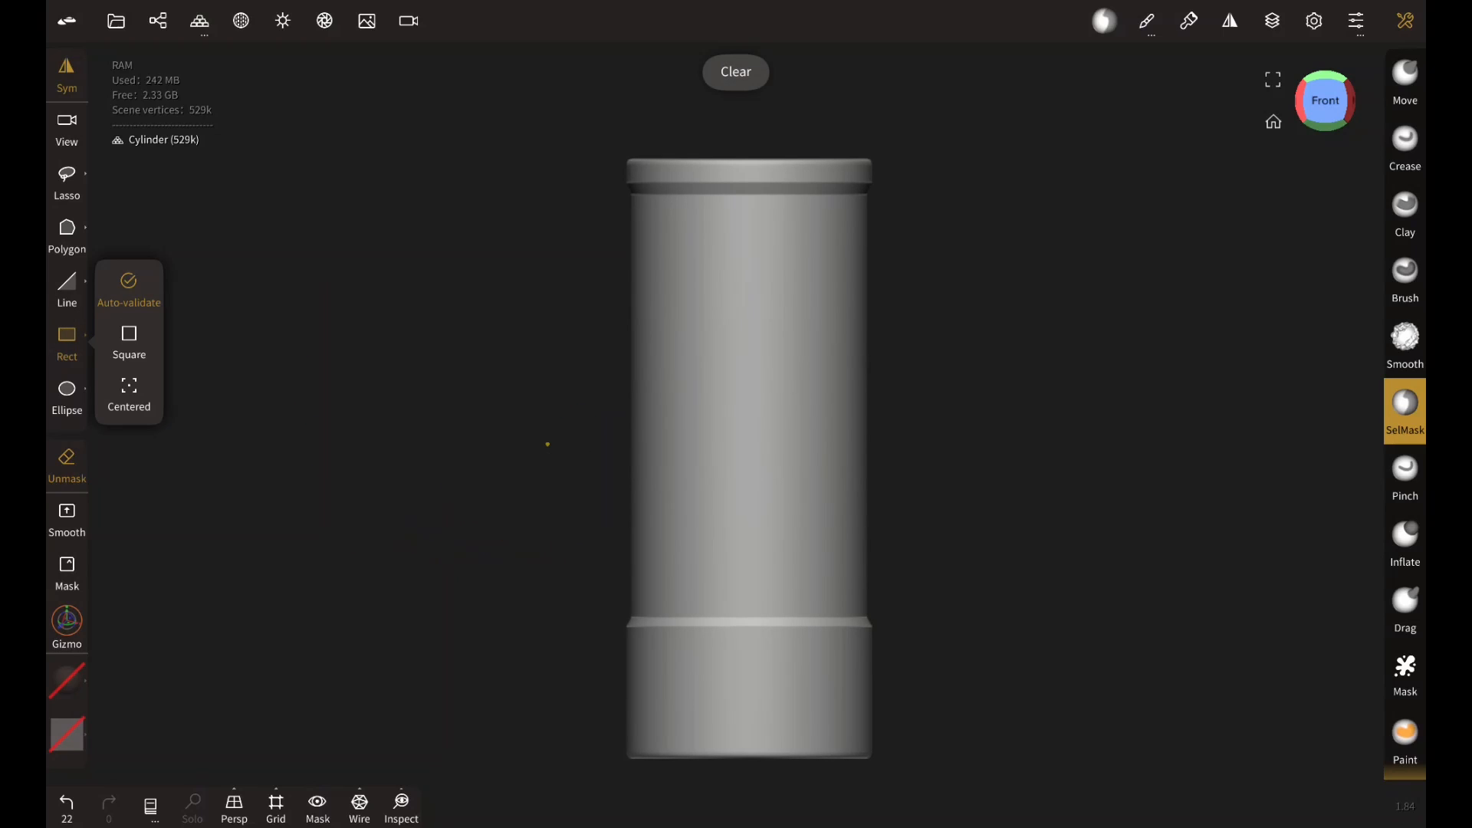
- Switch SelMask to Lasso for freehand selection trials
left_click(734, 72)
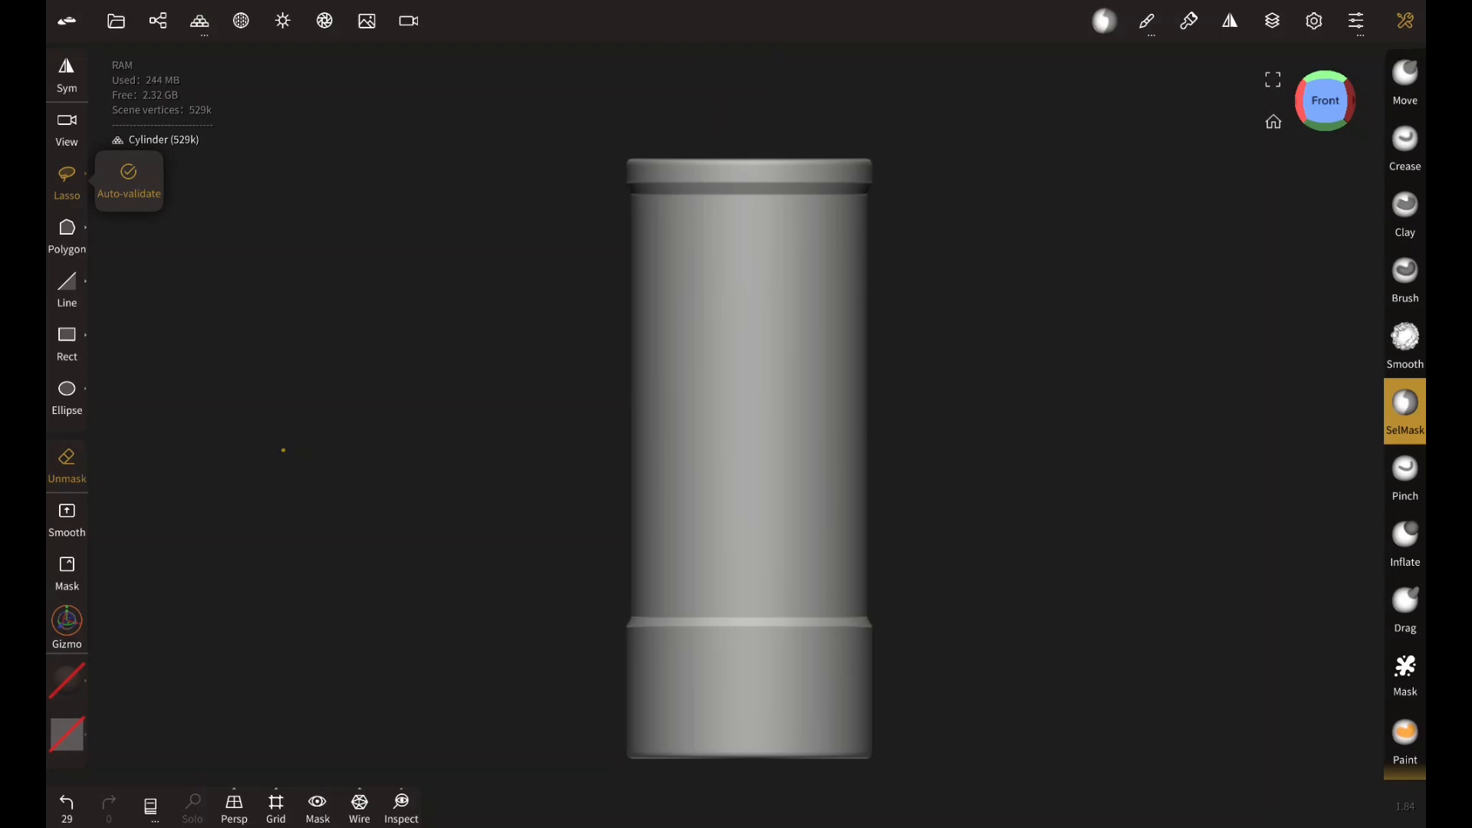
mouse_move(334, 287)
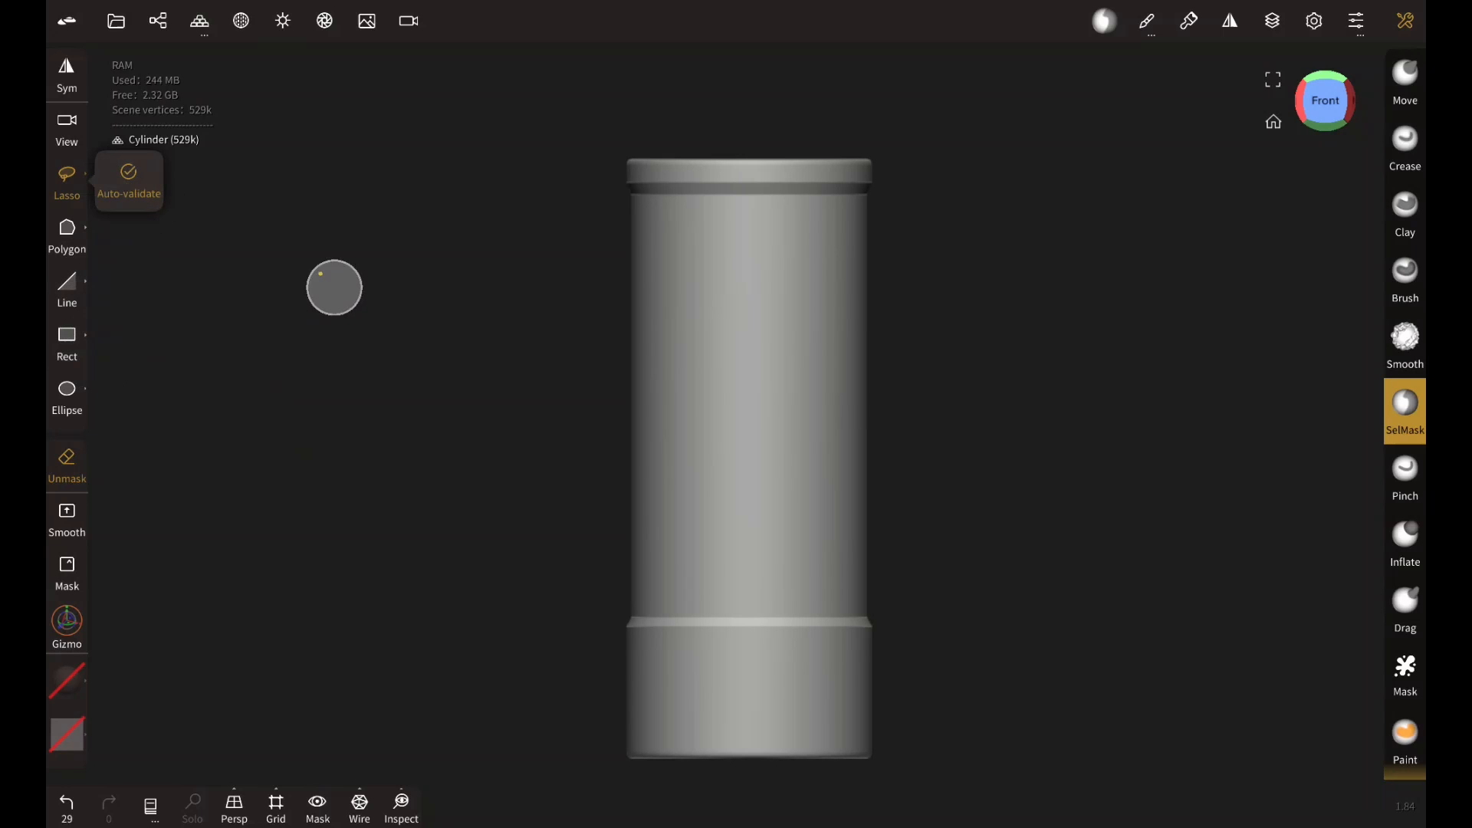
mouse_move(429, 236)
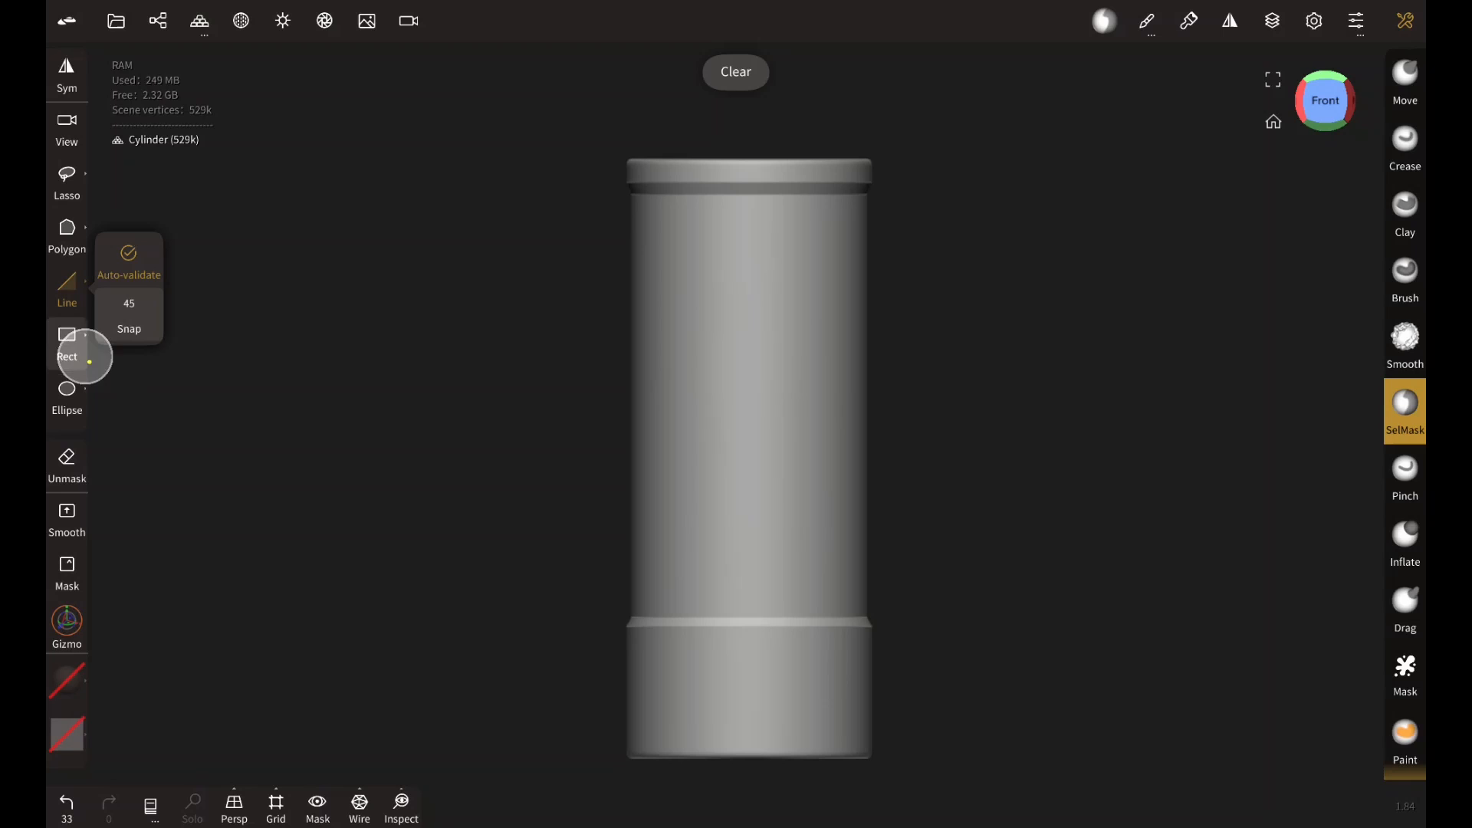
- Switch SelMask to Polygon and mask a small curved patch on the left edge
left_click(66, 227)
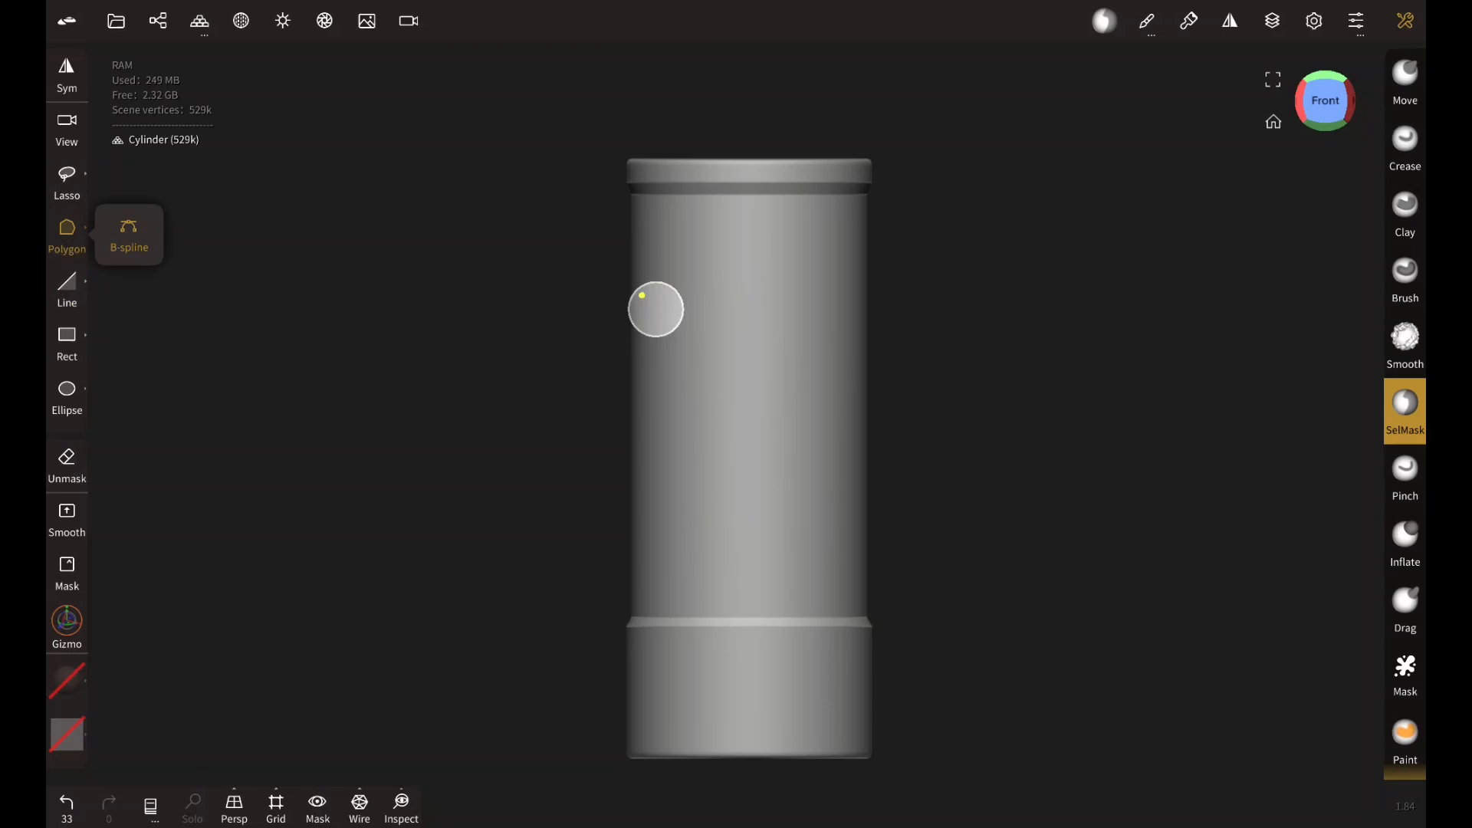
mouse_move(493, 346)
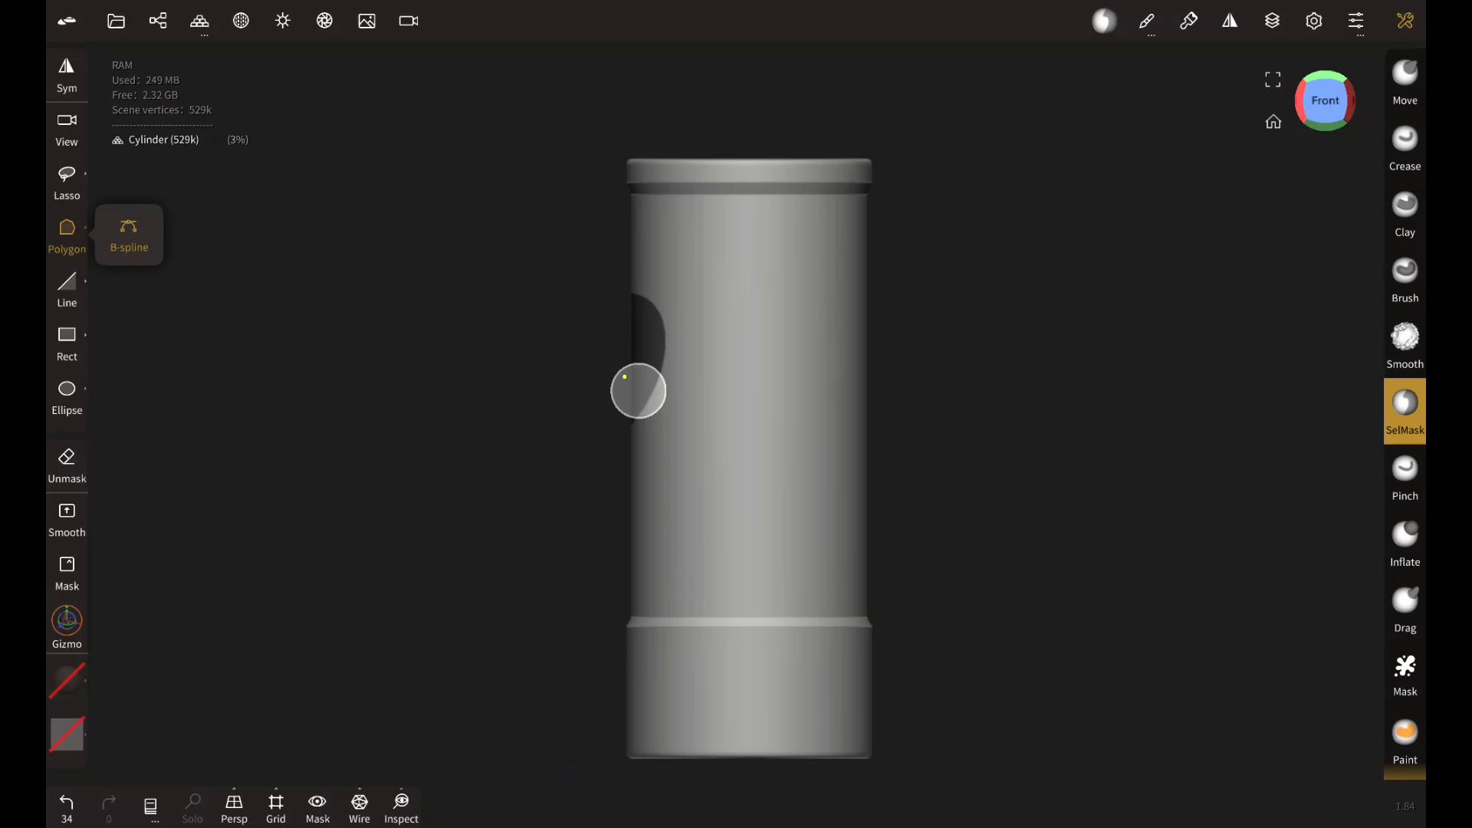
mouse_move(296, 413)
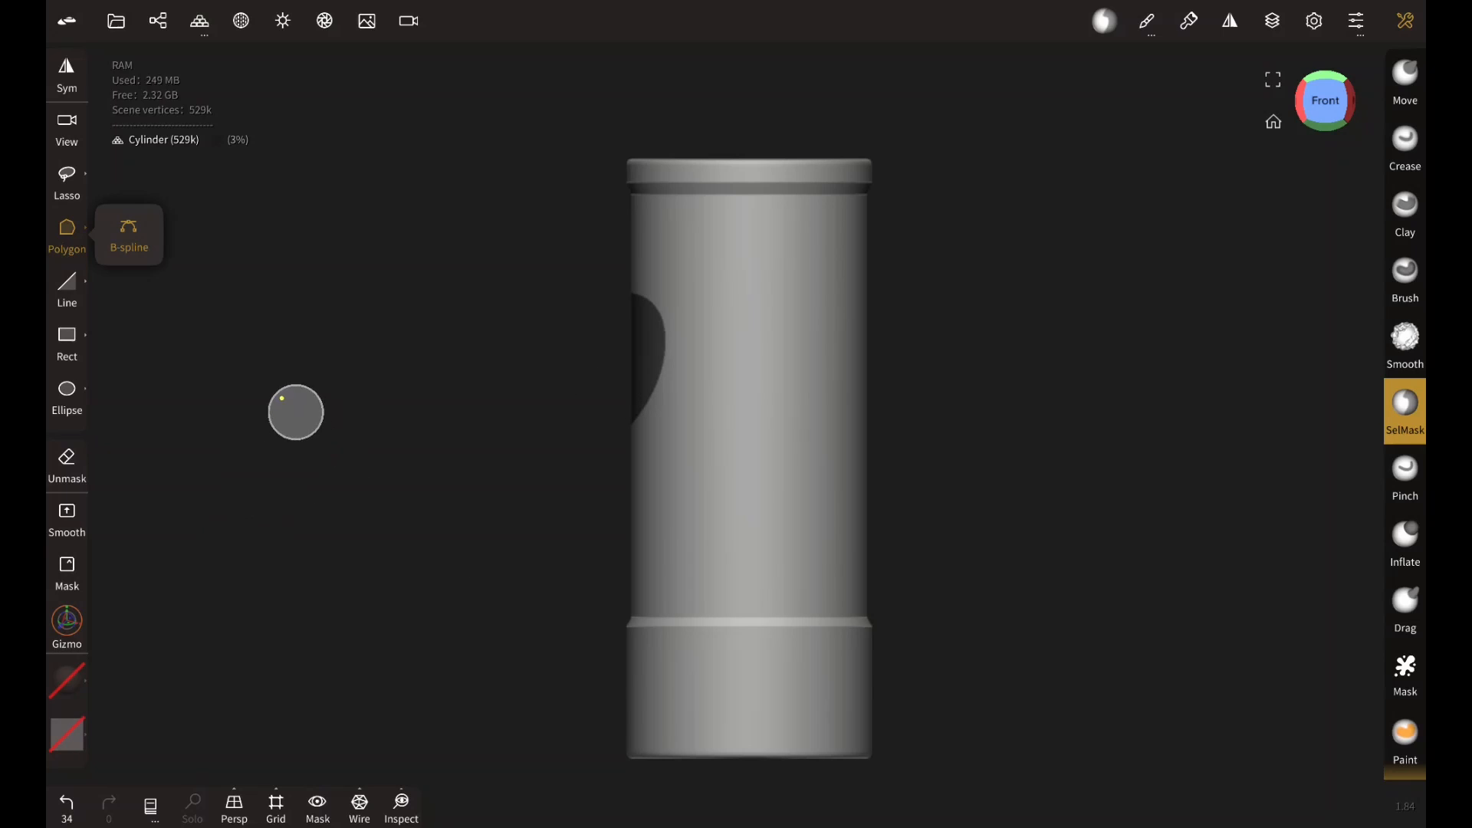
- Browse the Polygon and Ellipse shape options and clear the left-edge mask
left_click(66, 341)
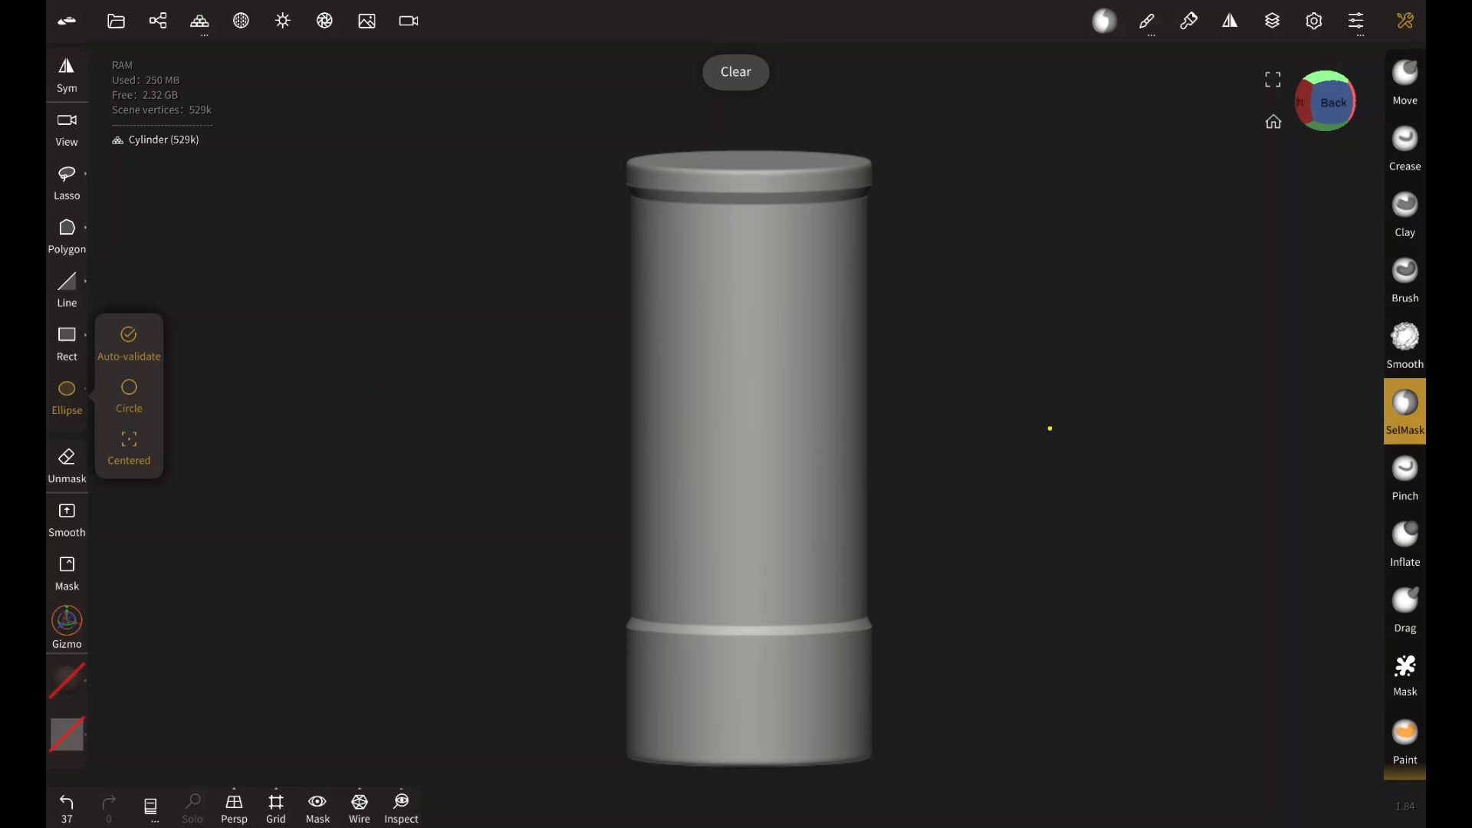
- Show SelMask's Stroke settings with Lazy rope stabilizer and Stroke smoothing
left_click(1146, 20)
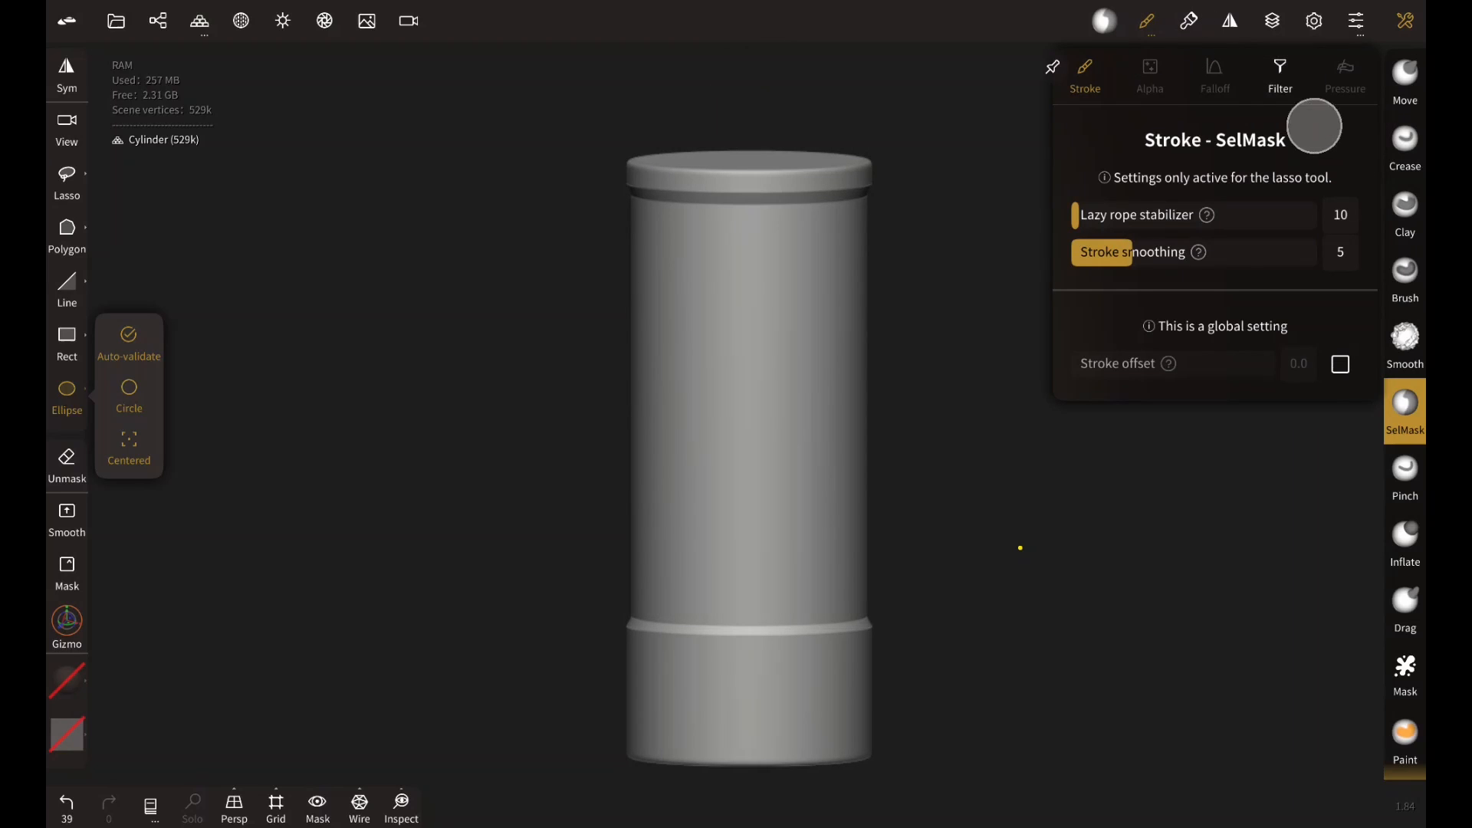
left_click(1279, 75)
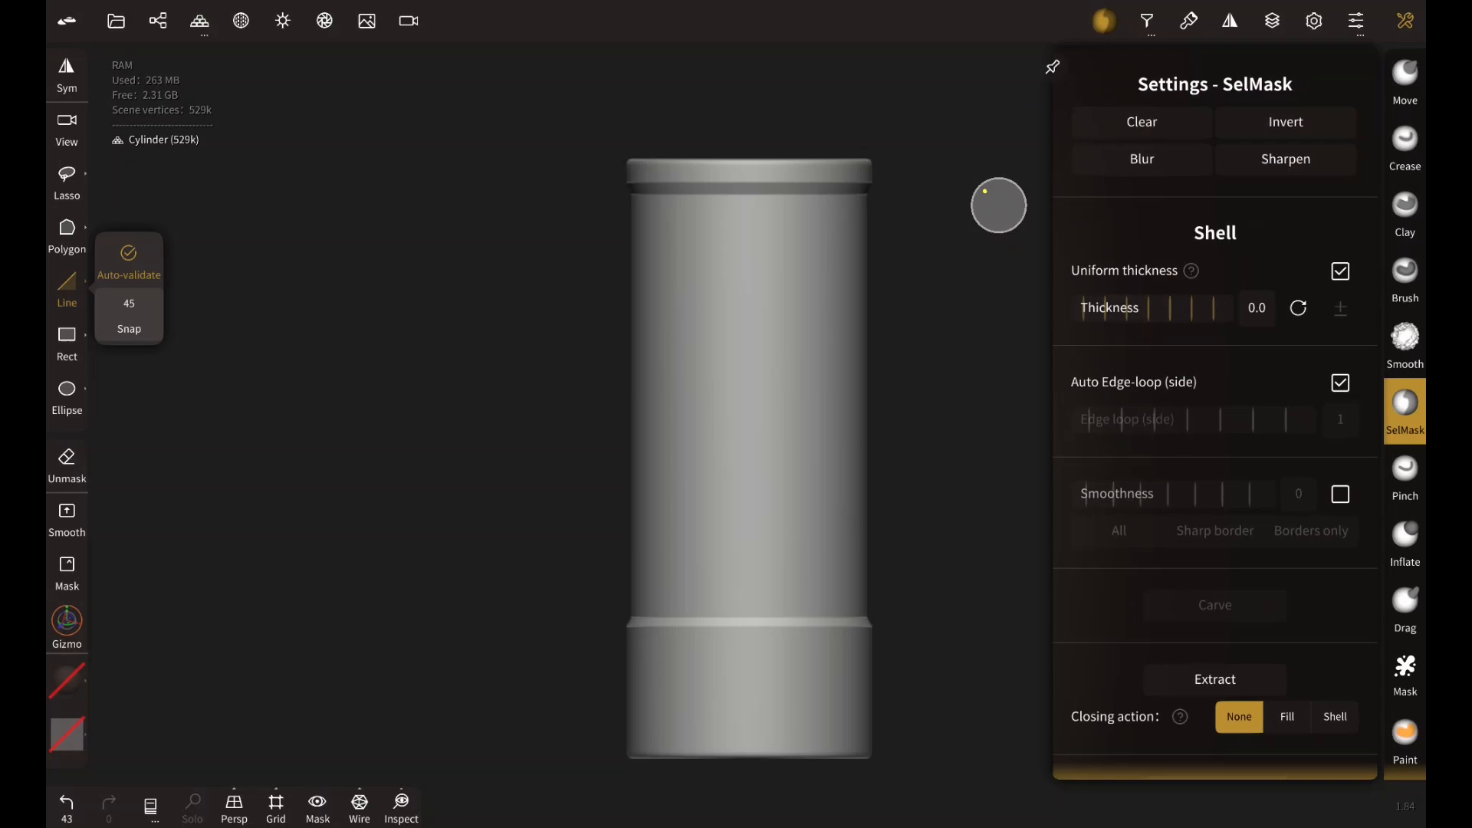
mouse_move(1197, 77)
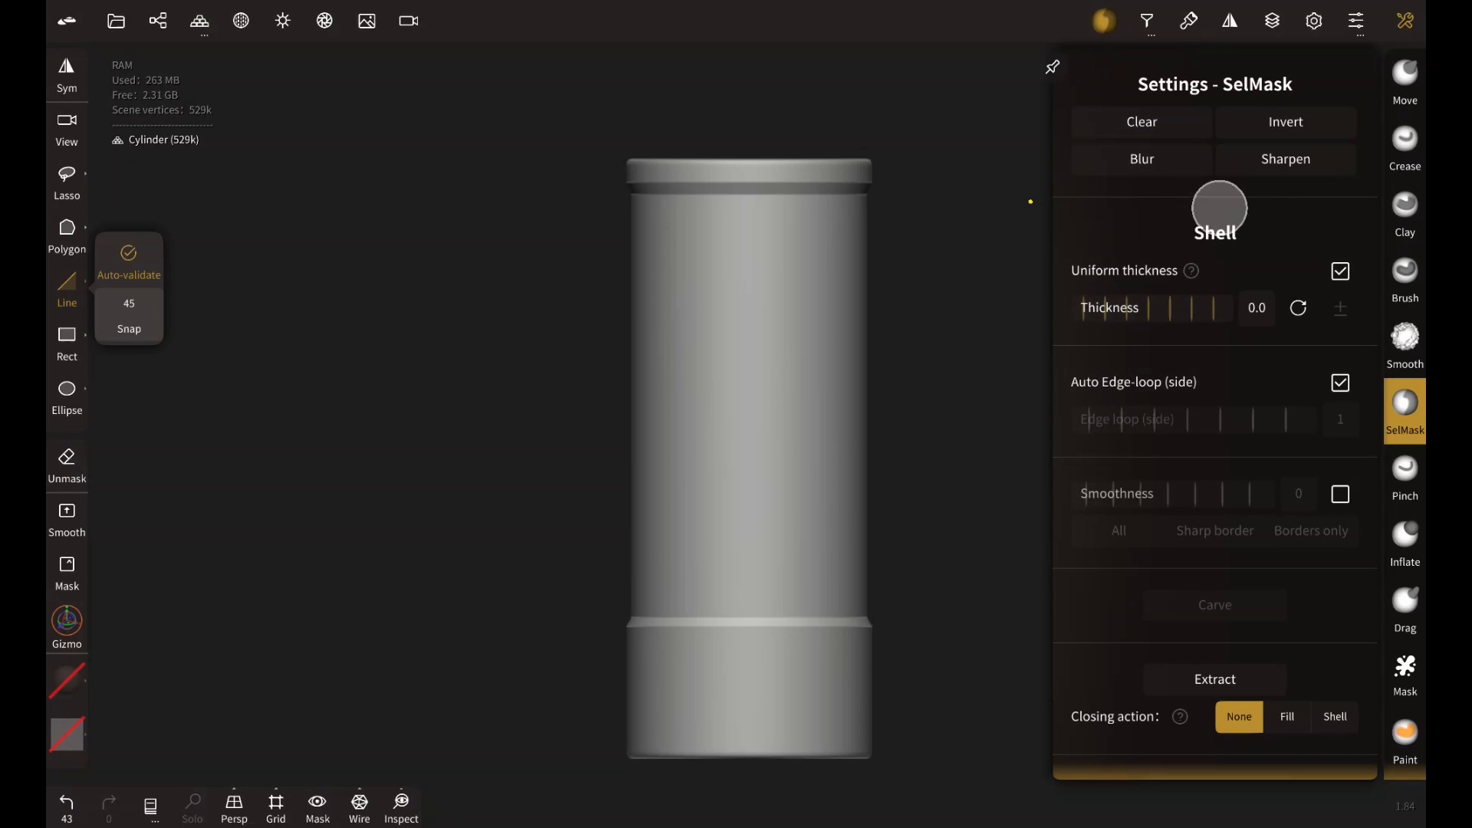
- Scroll to Shell/Extract/Split, extract a rectangle-masked band, then undo it
scroll("down", 3)
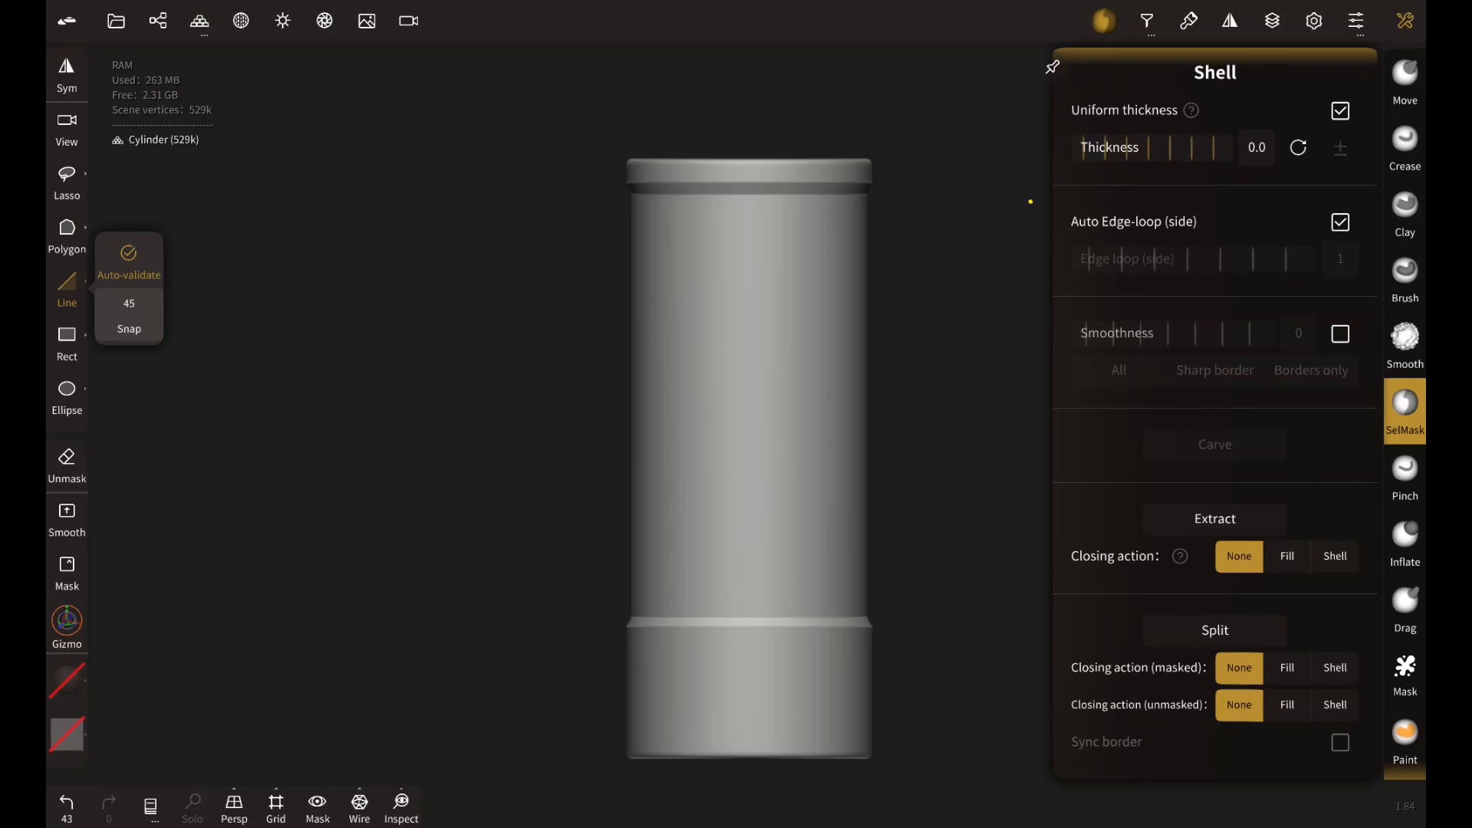
left_click(66, 345)
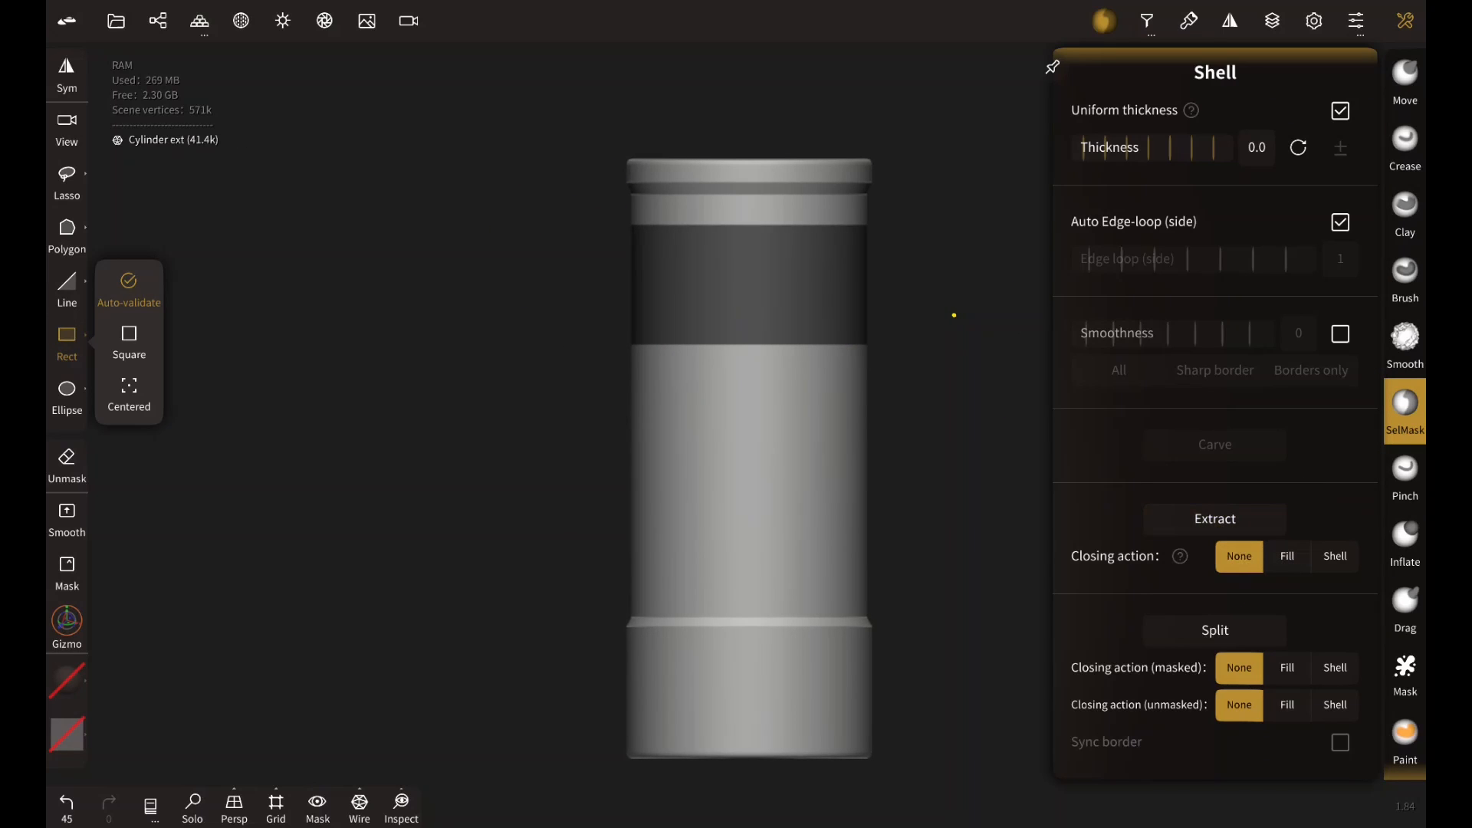
left_click(193, 805)
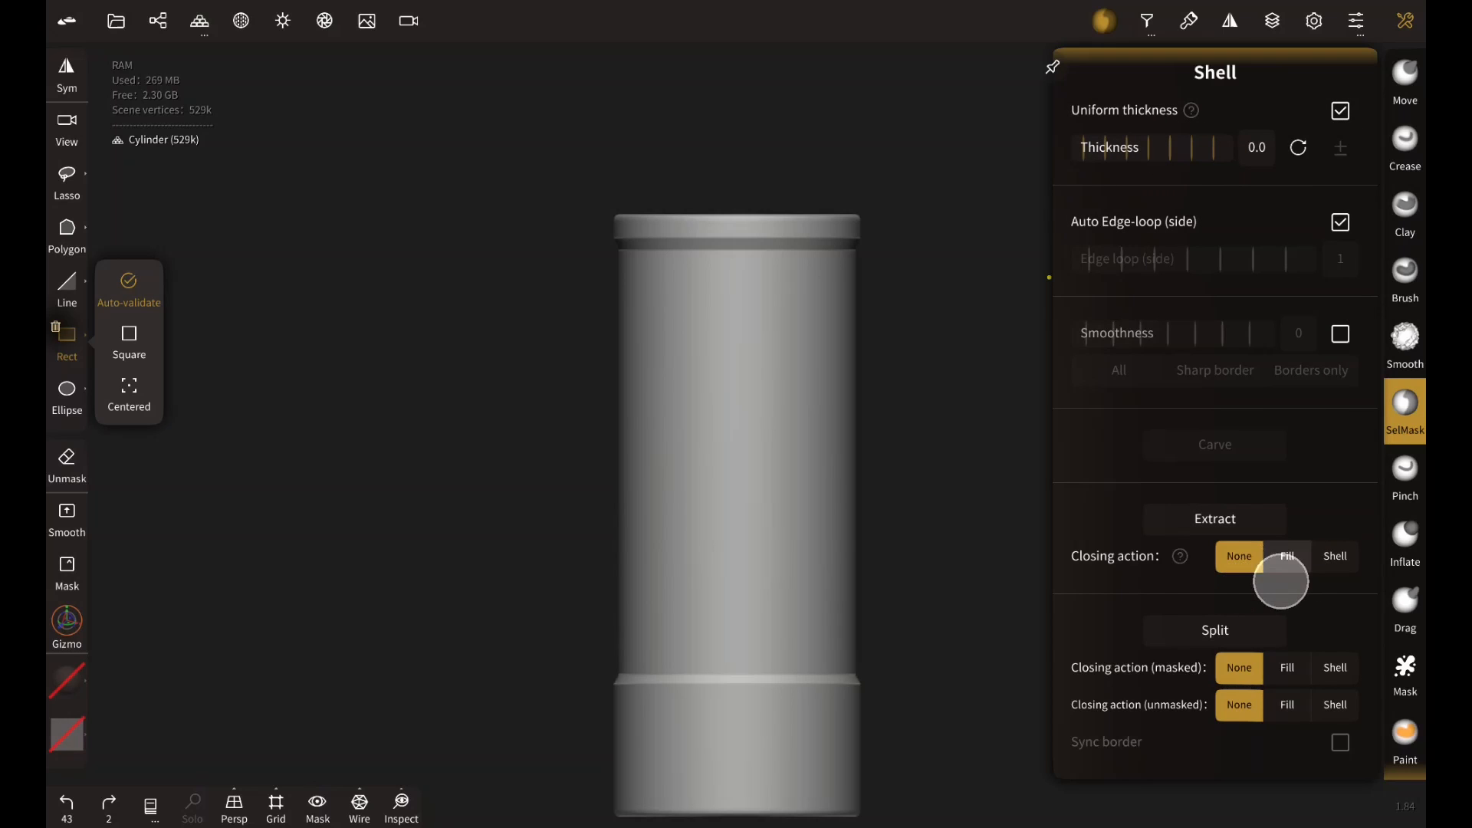
- Mask a Rect SelMask band, then set Thickness +0.0208 and Extract Closing action to Shell
left_click(1334, 555)
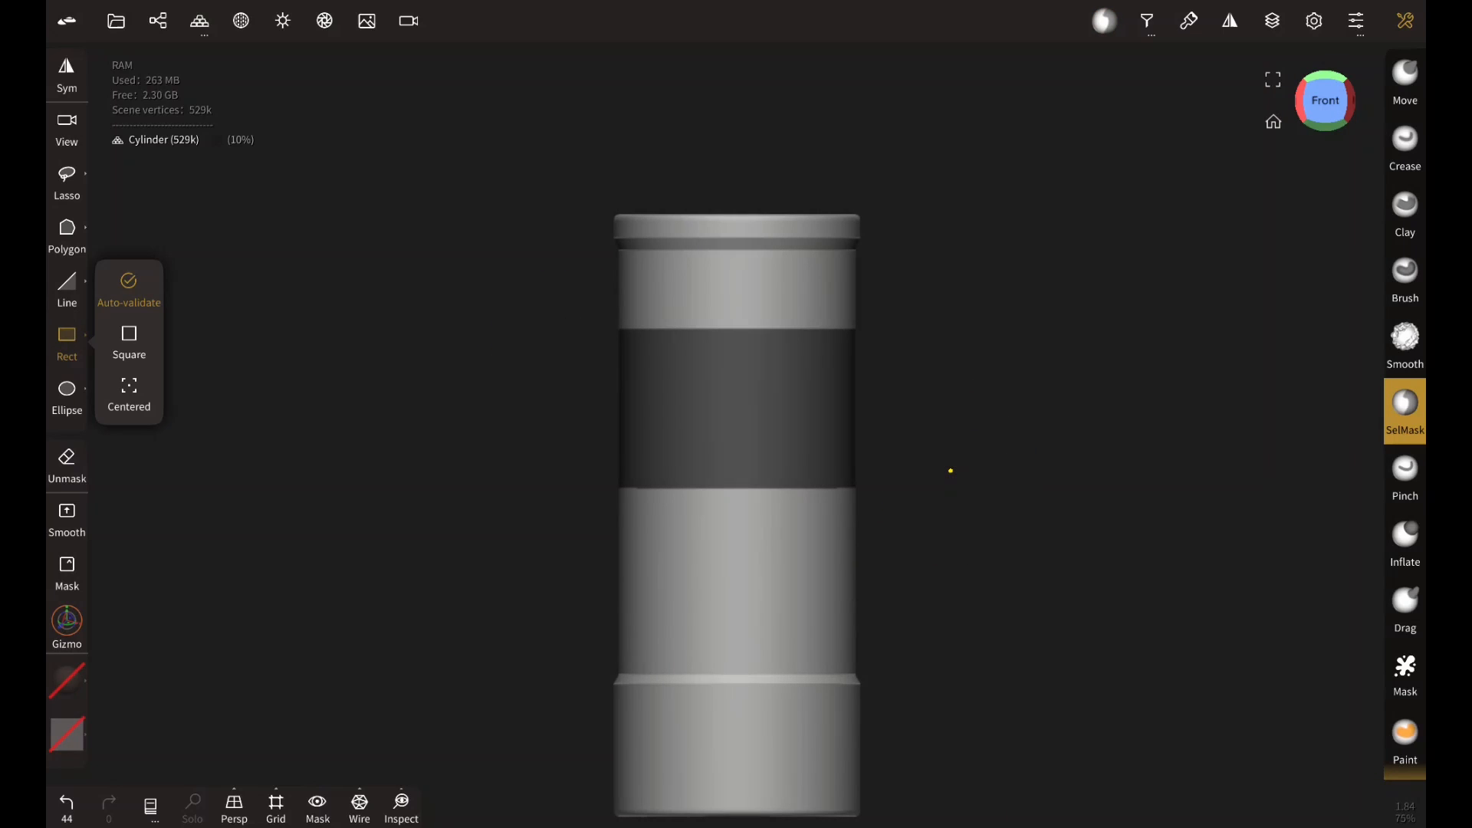
left_click(1121, 20)
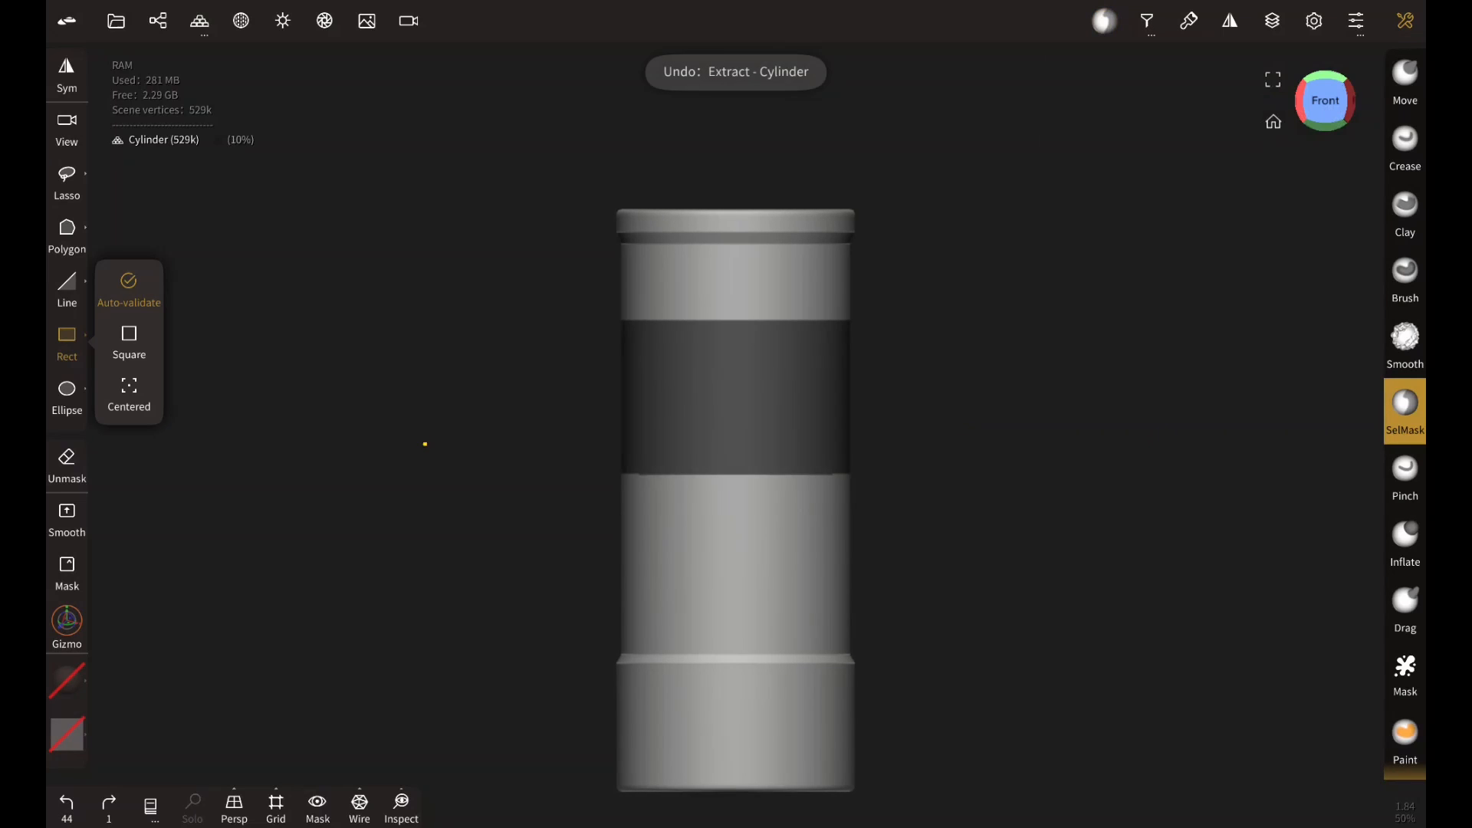
left_click(65, 804)
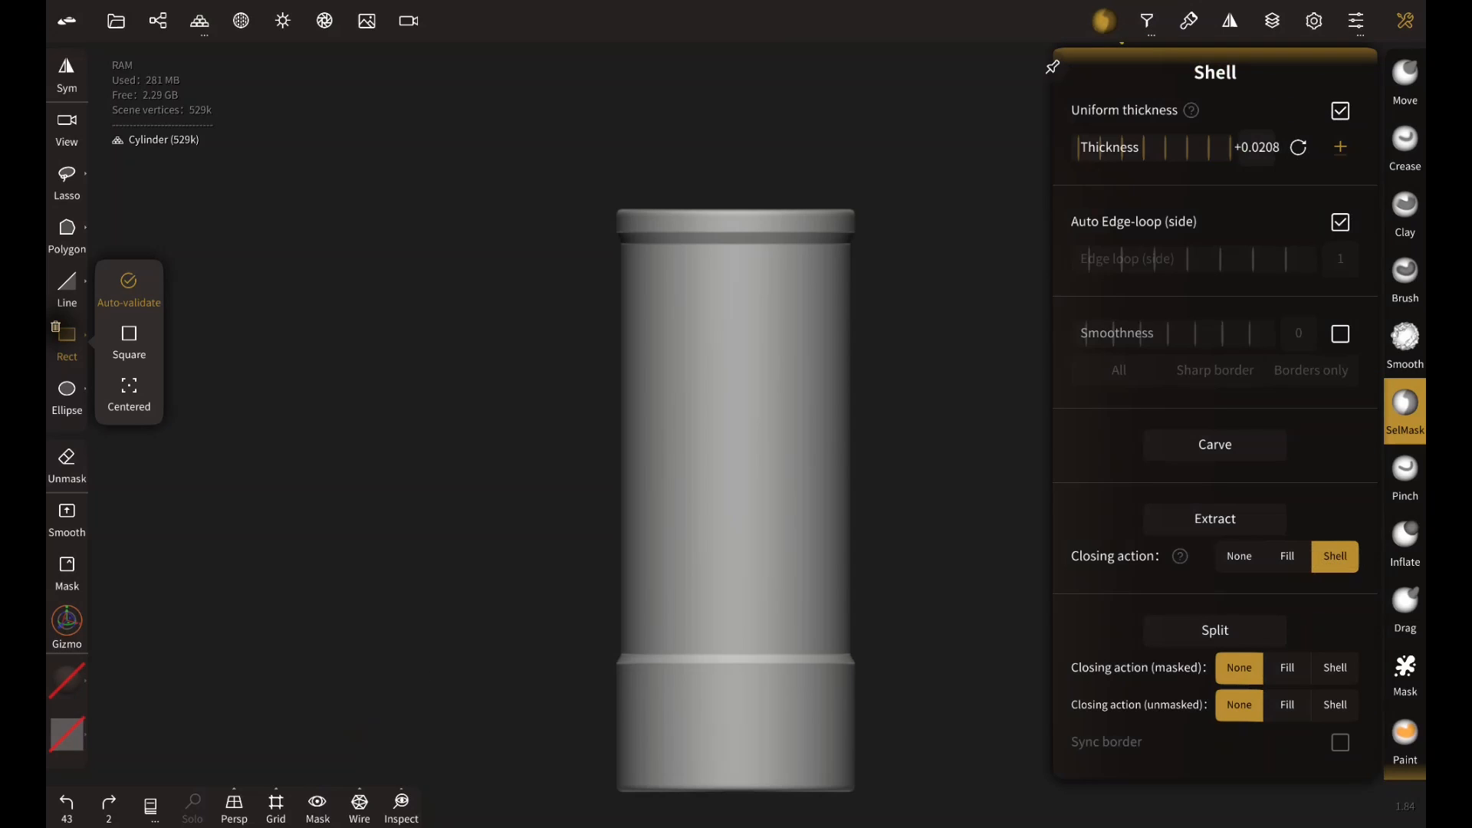
- Set both Split Closing actions to Shell, split the cylinder and grab the piece with the Gizmo
left_click(1333, 667)
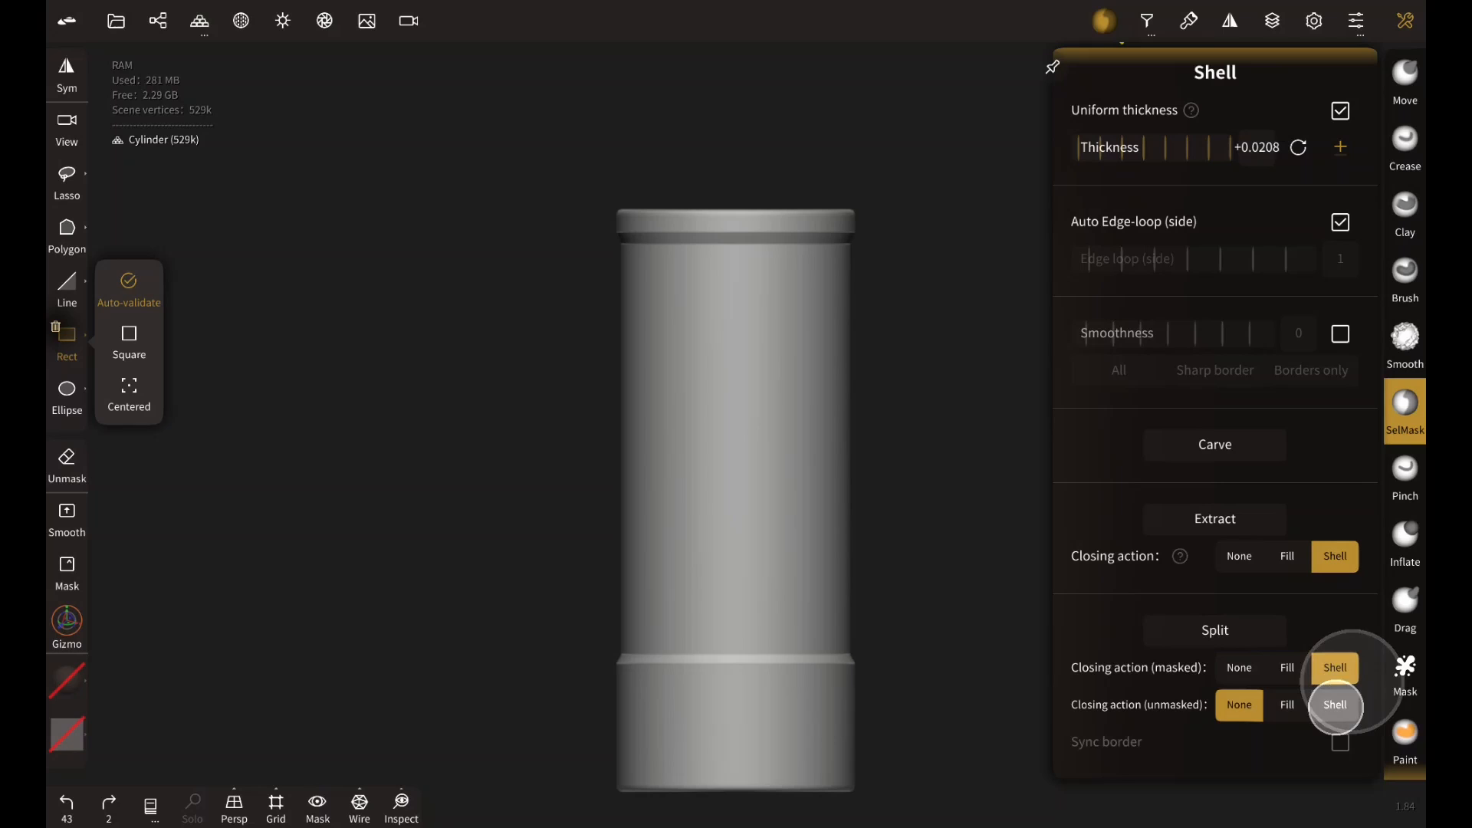
left_click(1335, 703)
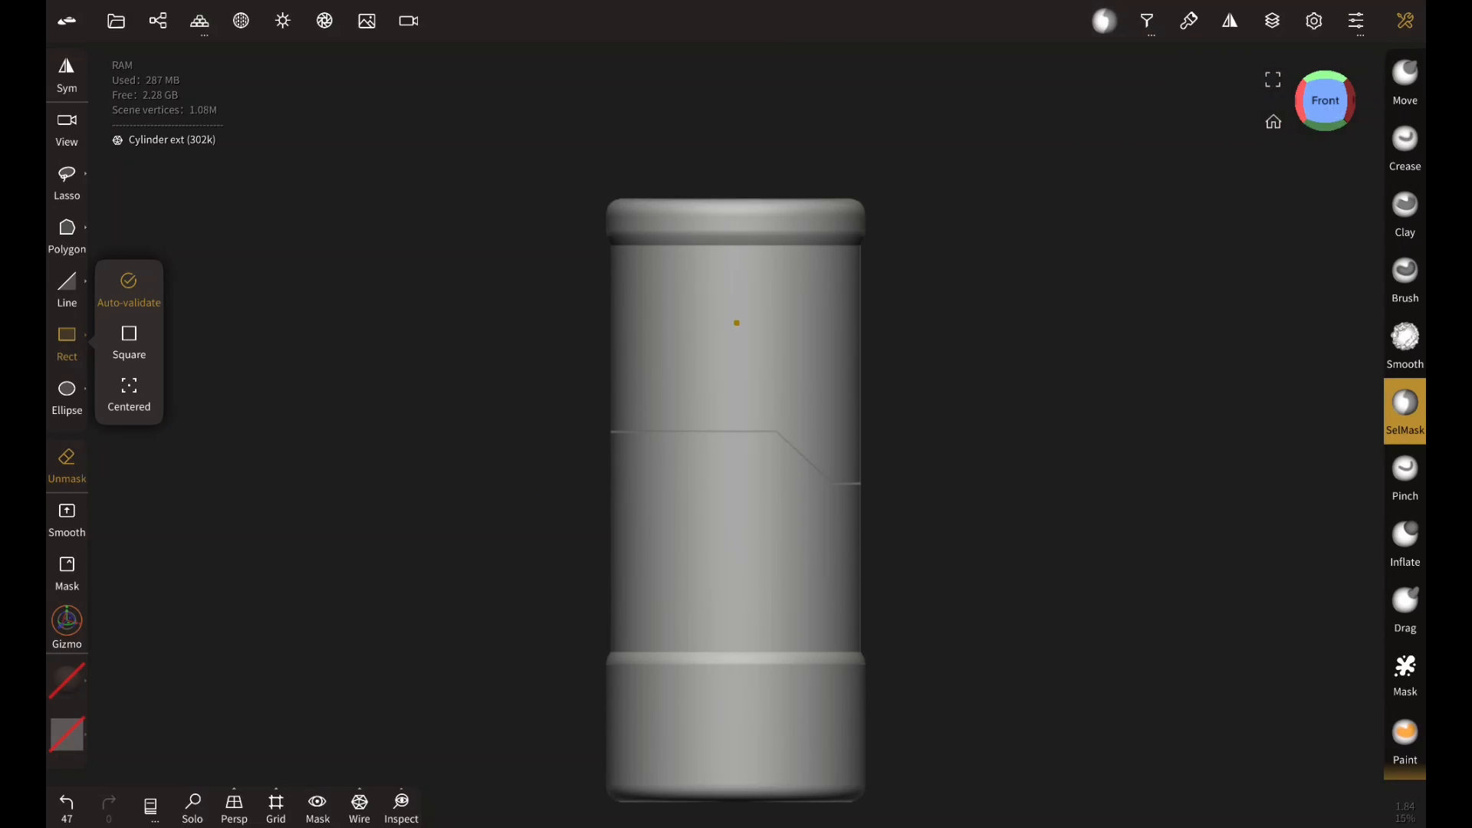
left_click(65, 627)
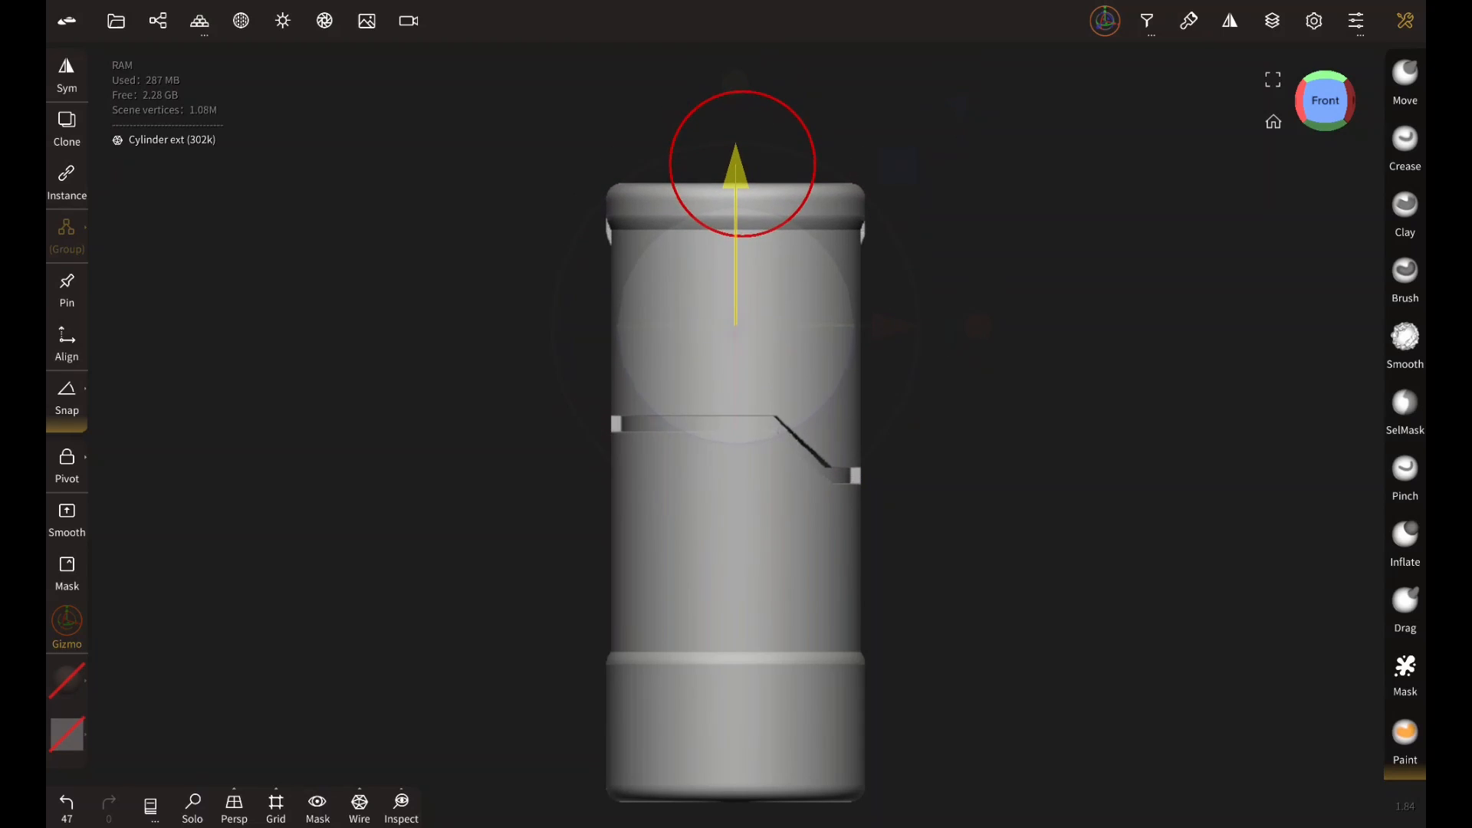
- Rect-mask the upper section above the seam and Carve it into a recessed band
left_click(1406, 411)
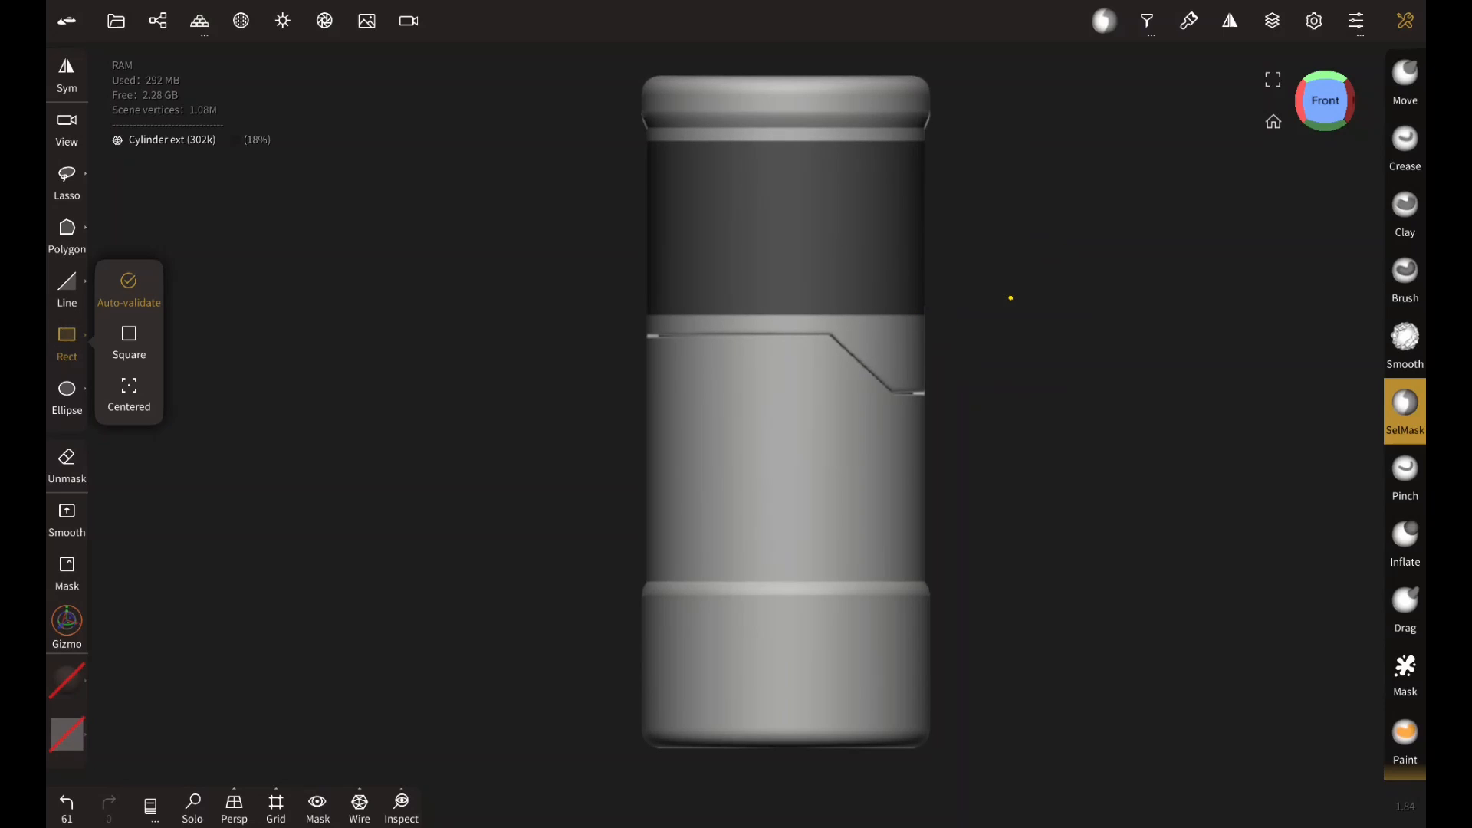
left_click(1405, 411)
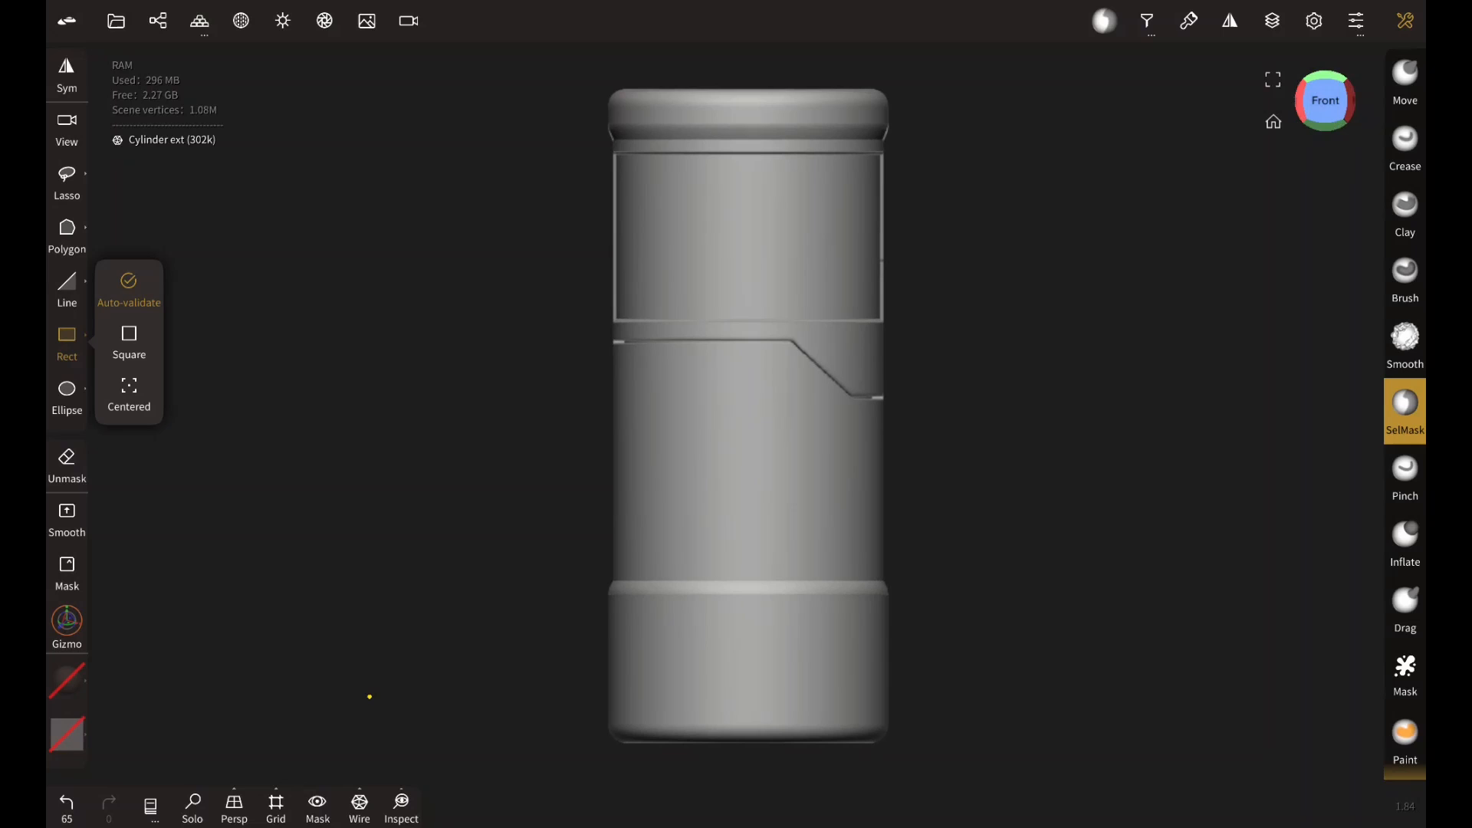
left_click(1405, 411)
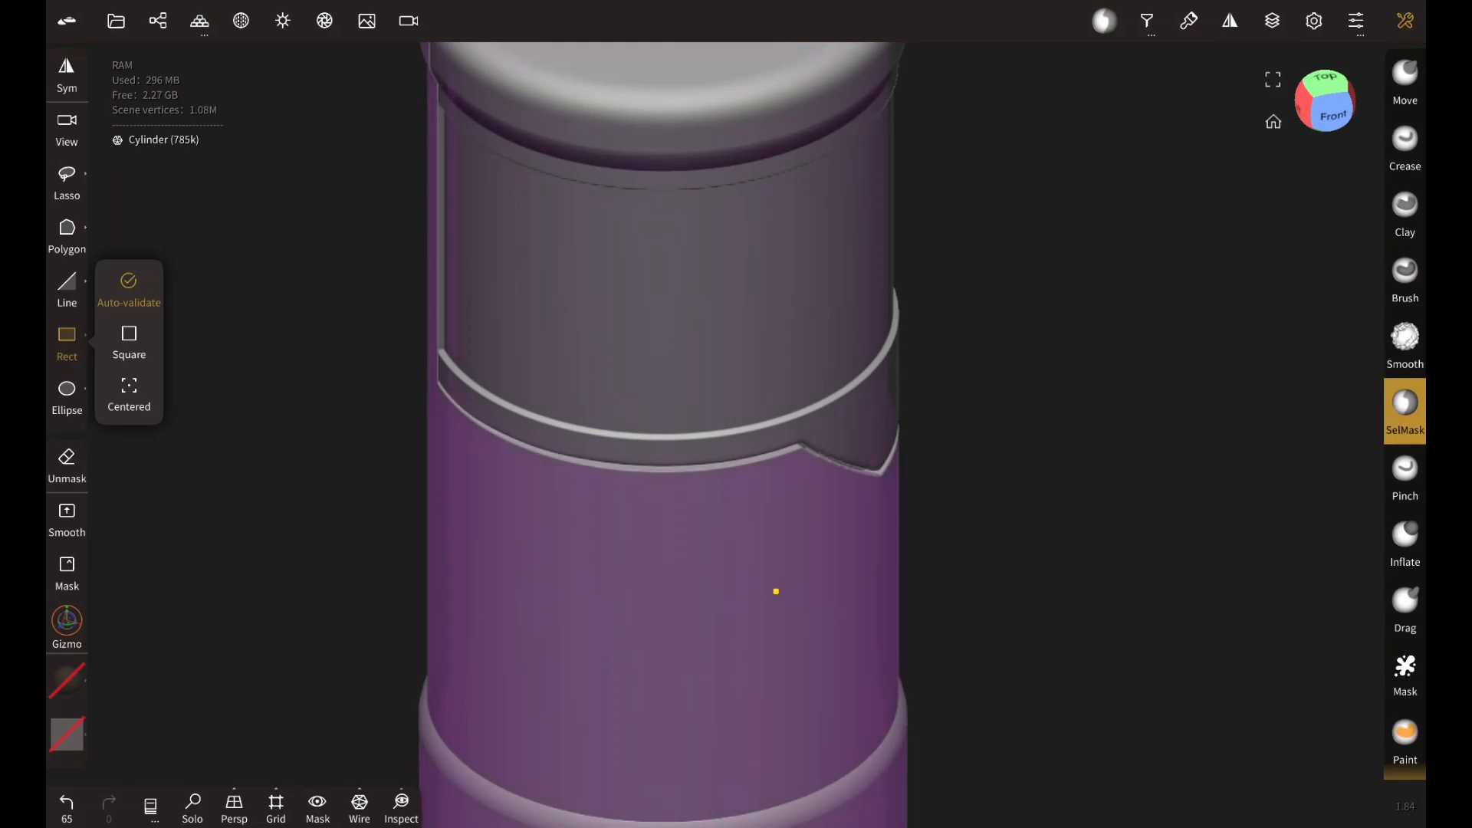
- Solo the cylinder with Wire shown and check the shell Thickness in SelMask Settings from above
left_click(193, 805)
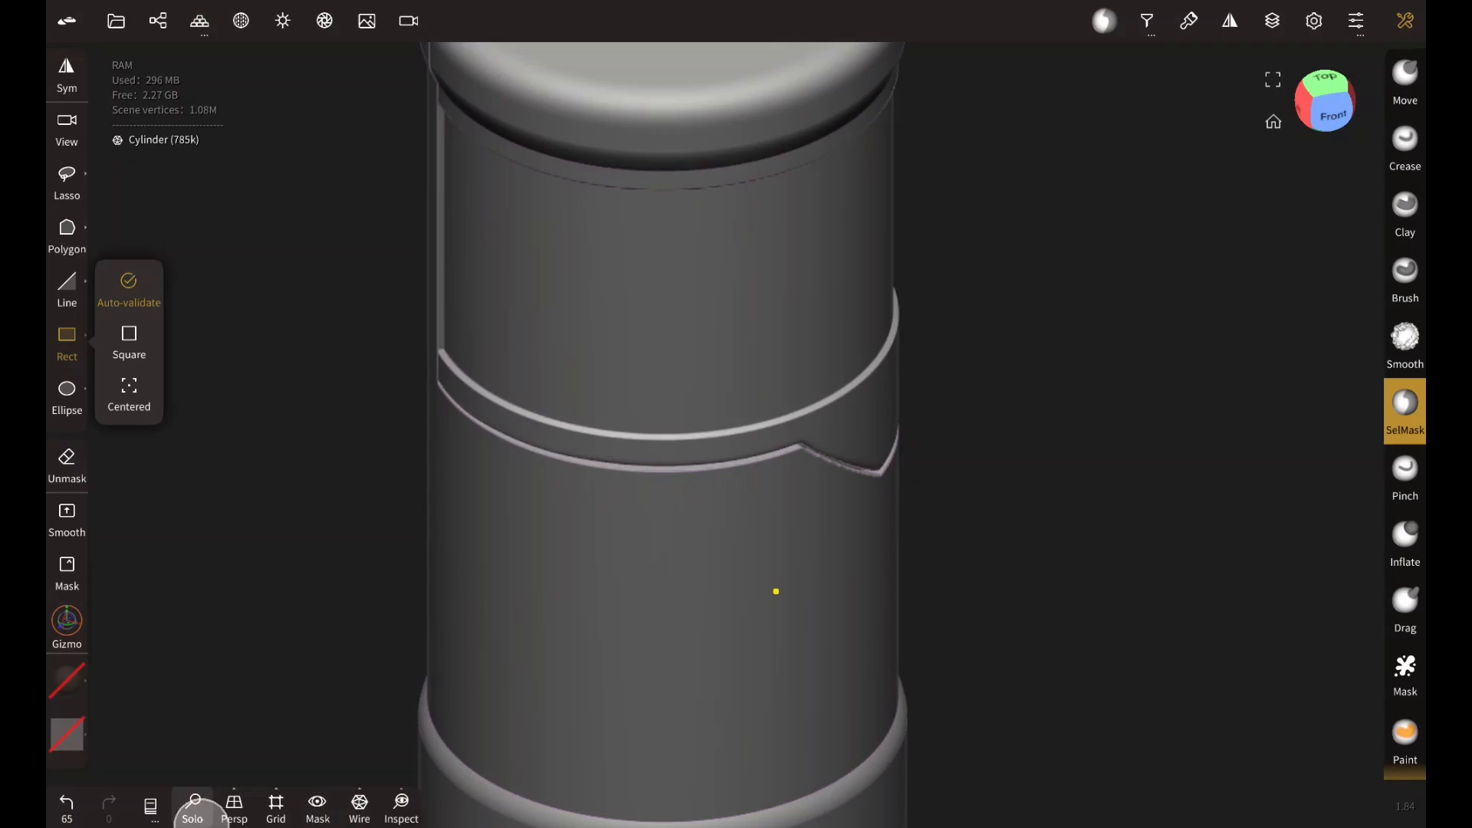
left_click(359, 808)
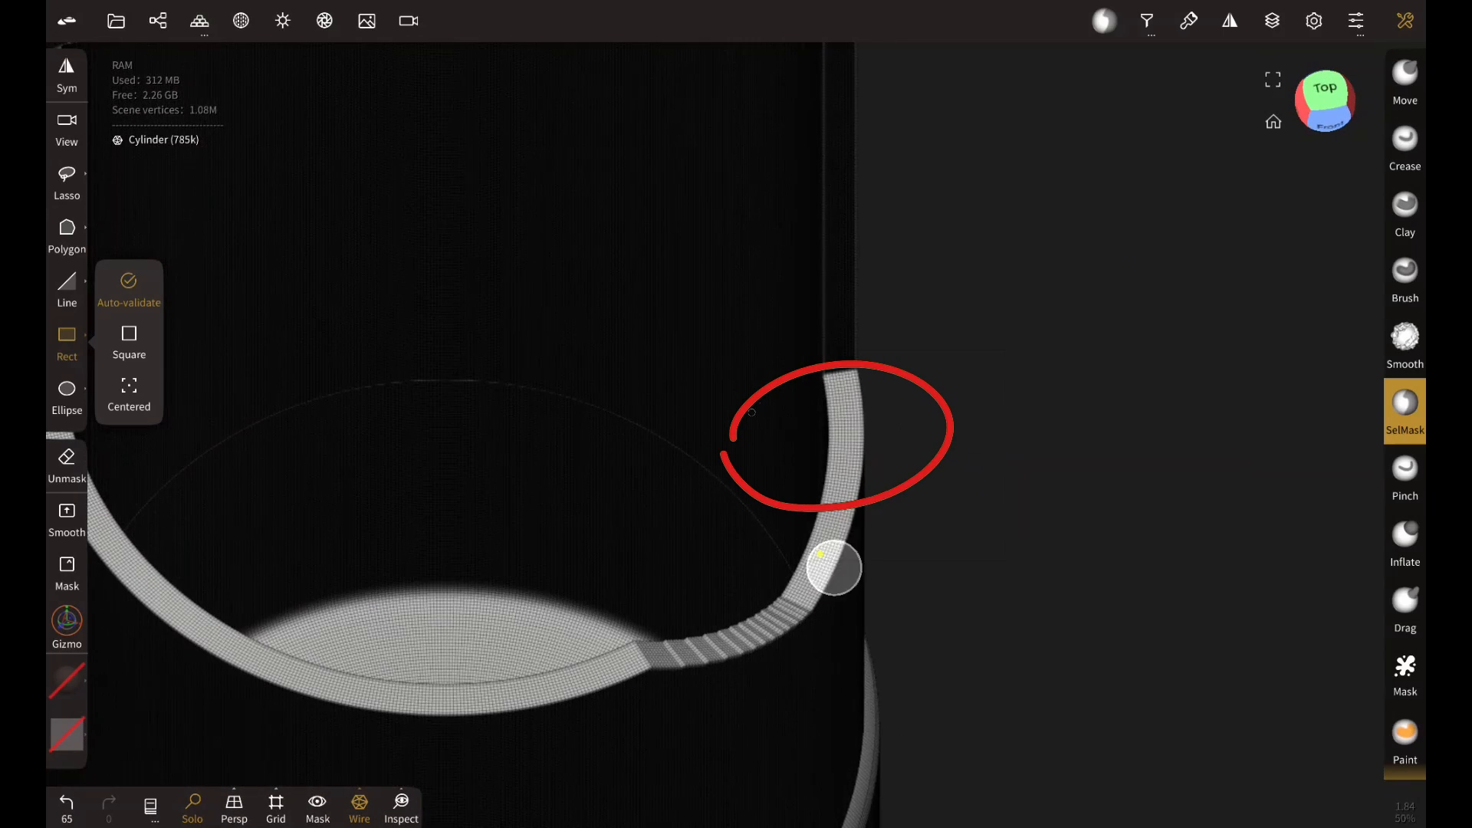
left_click(1404, 411)
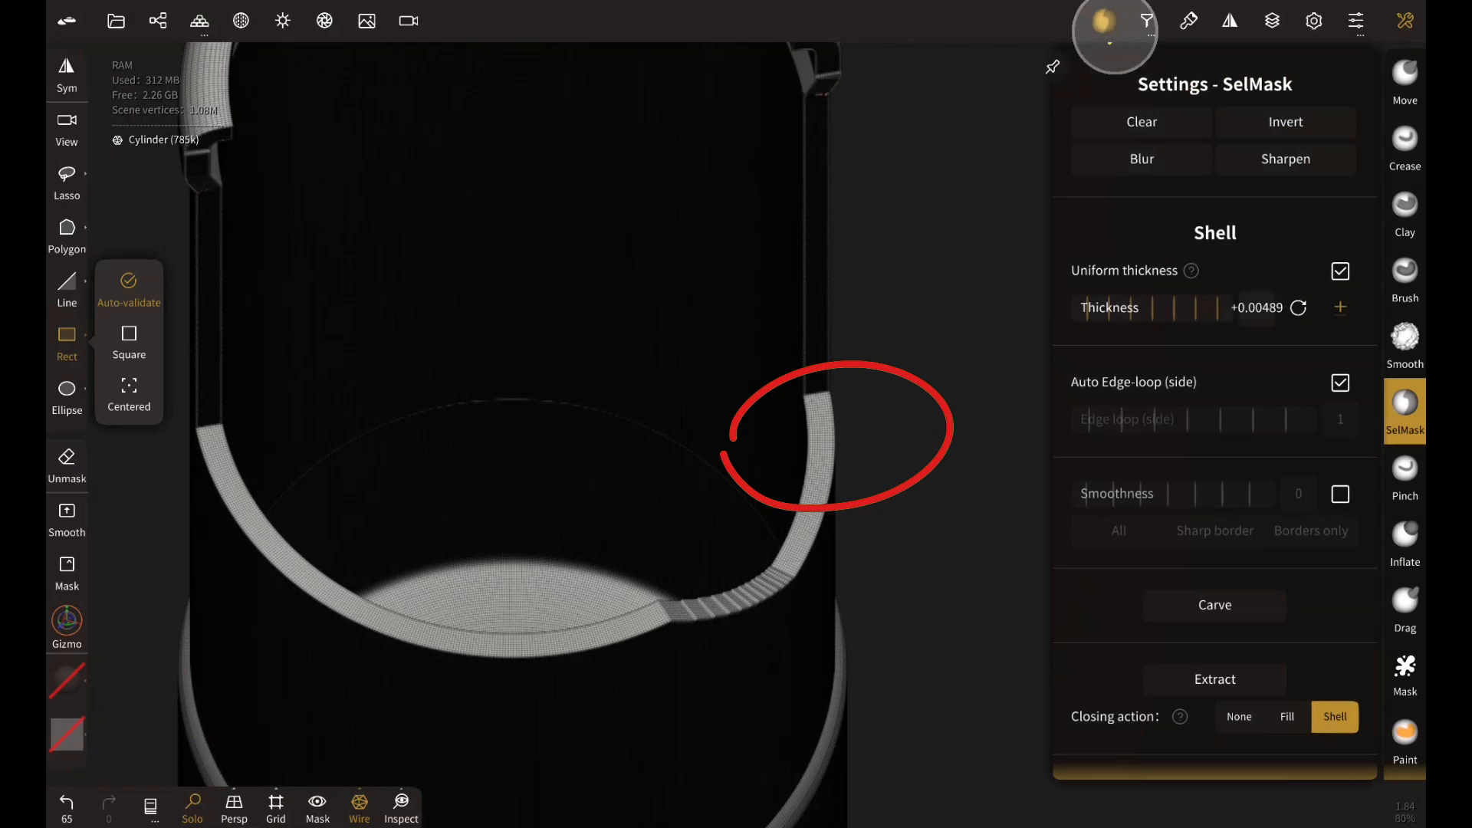
left_click(1341, 382)
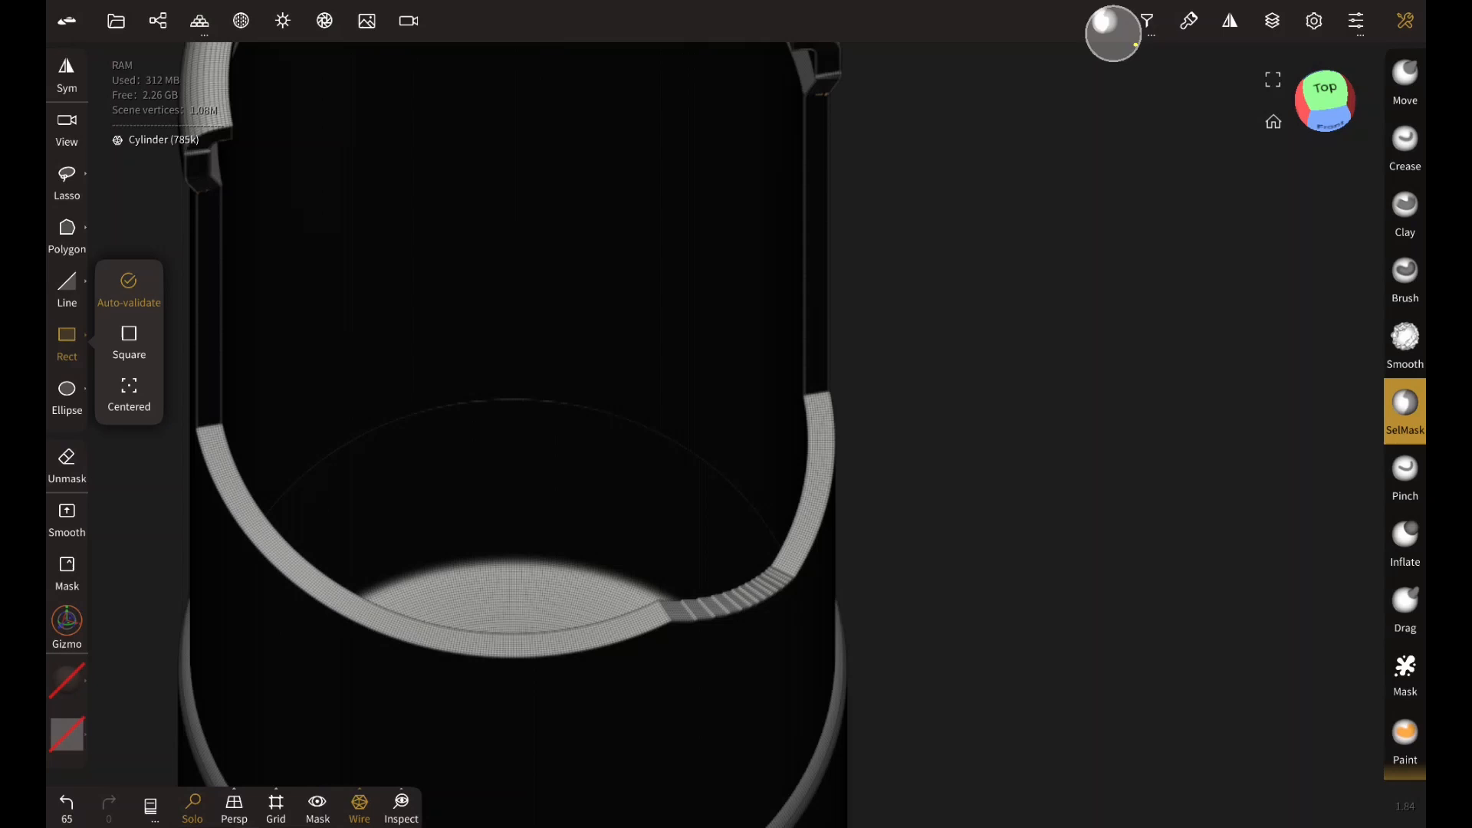
left_click(108, 802)
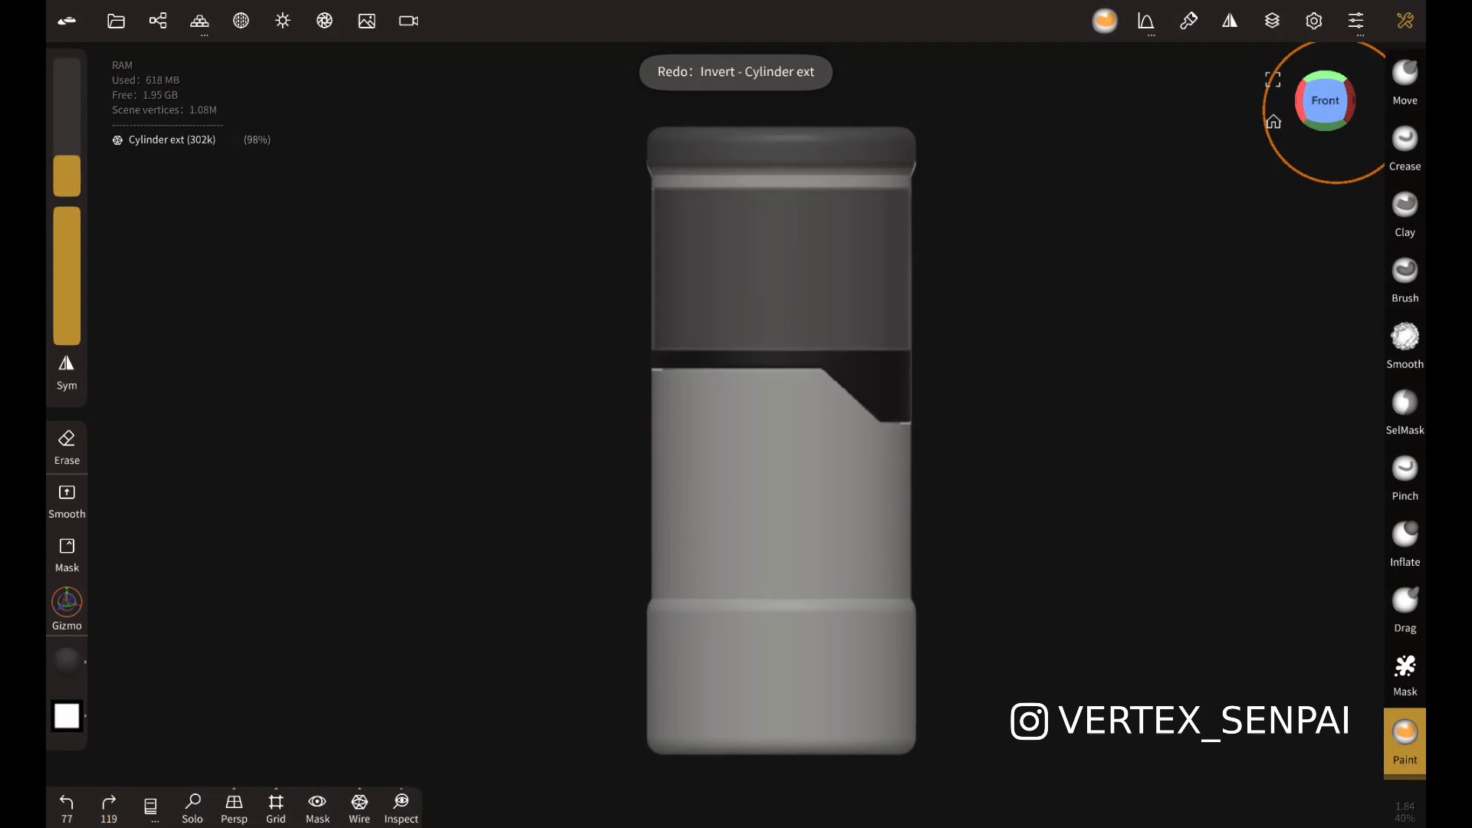
- Redo through the painting, material changes and light placement to reveal the finished cylinder
left_click(108, 805)
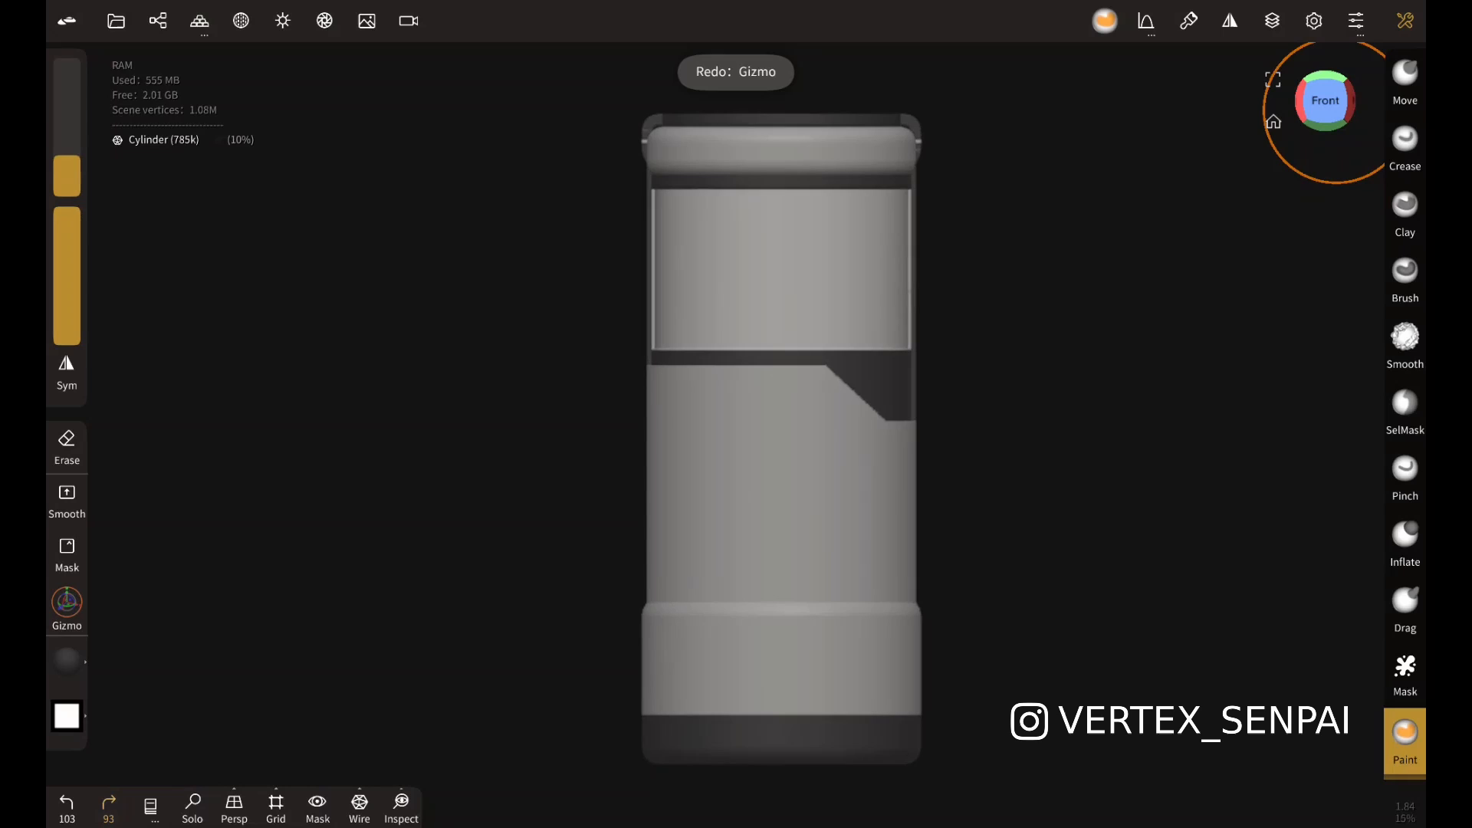
left_click(107, 805)
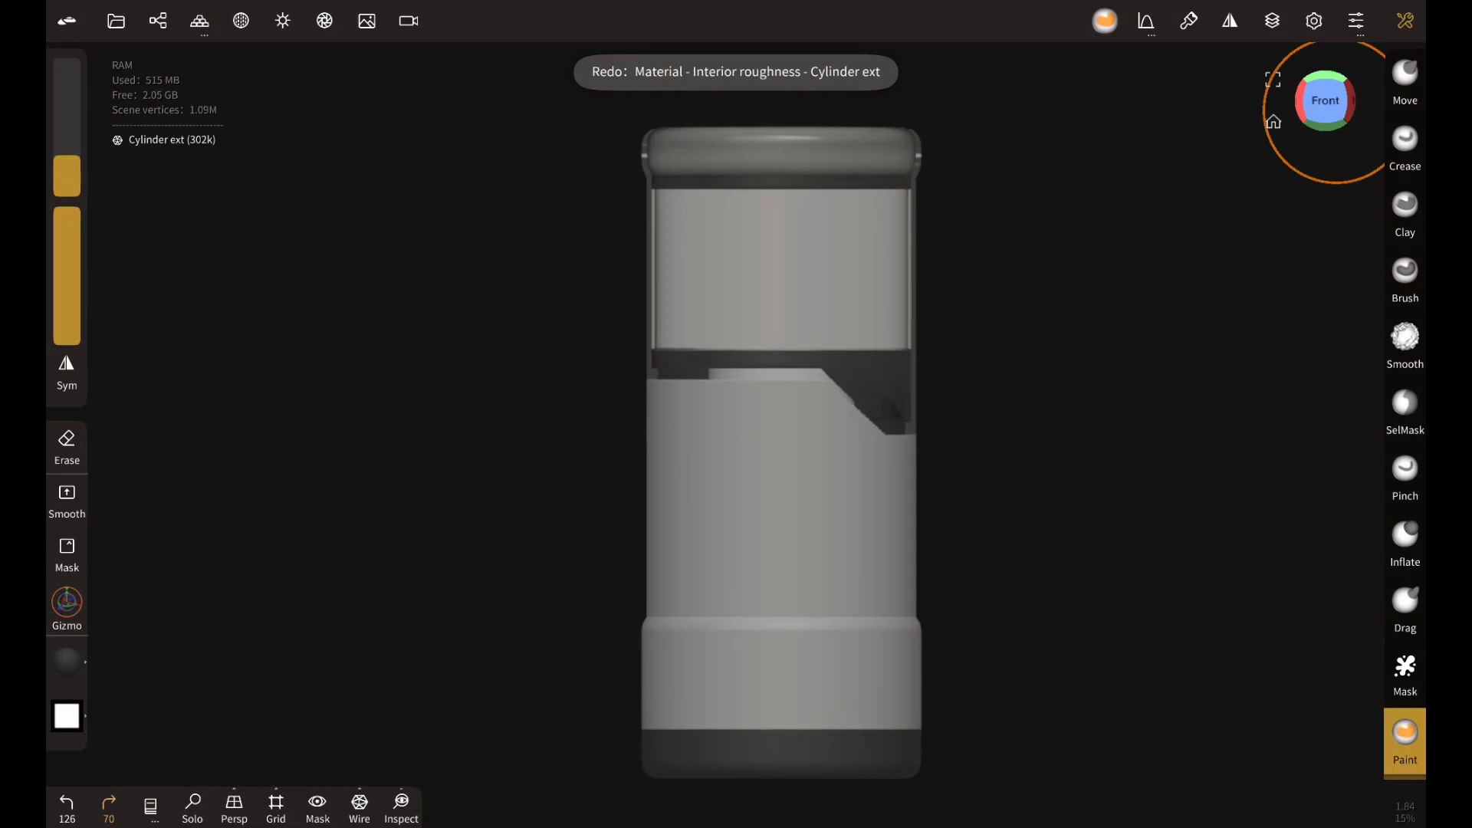
left_click(107, 802)
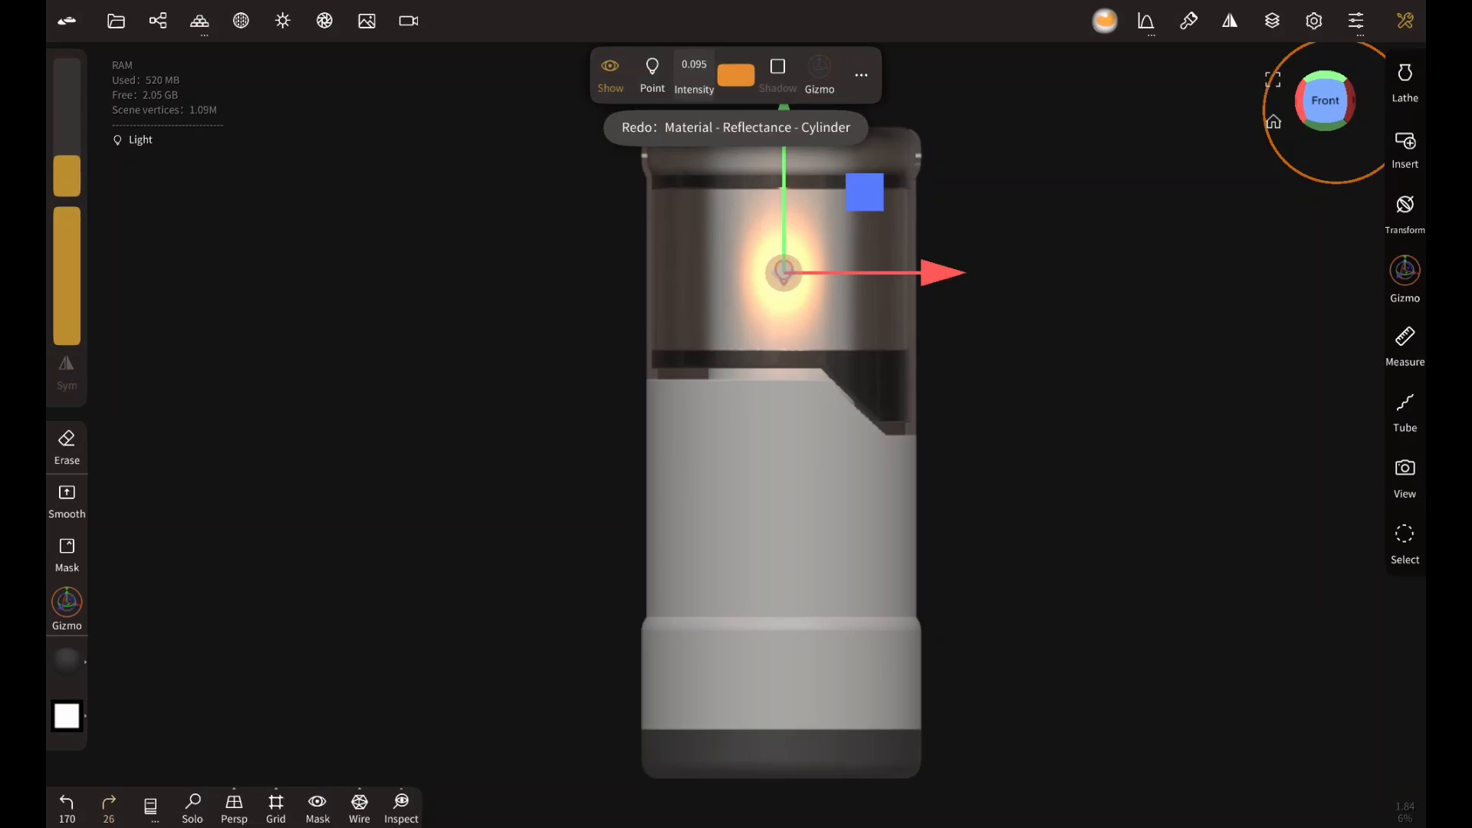
left_click(107, 803)
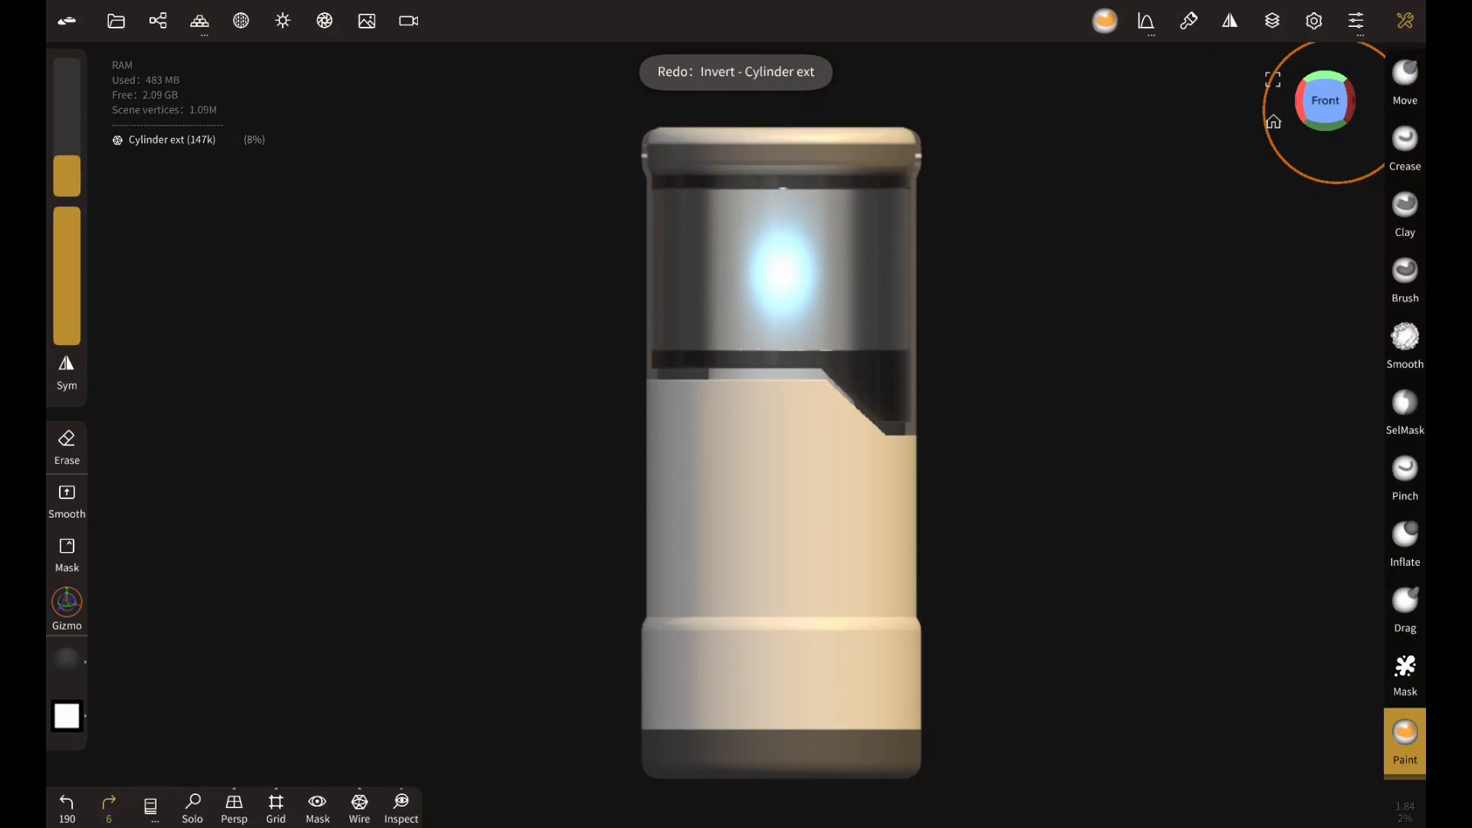